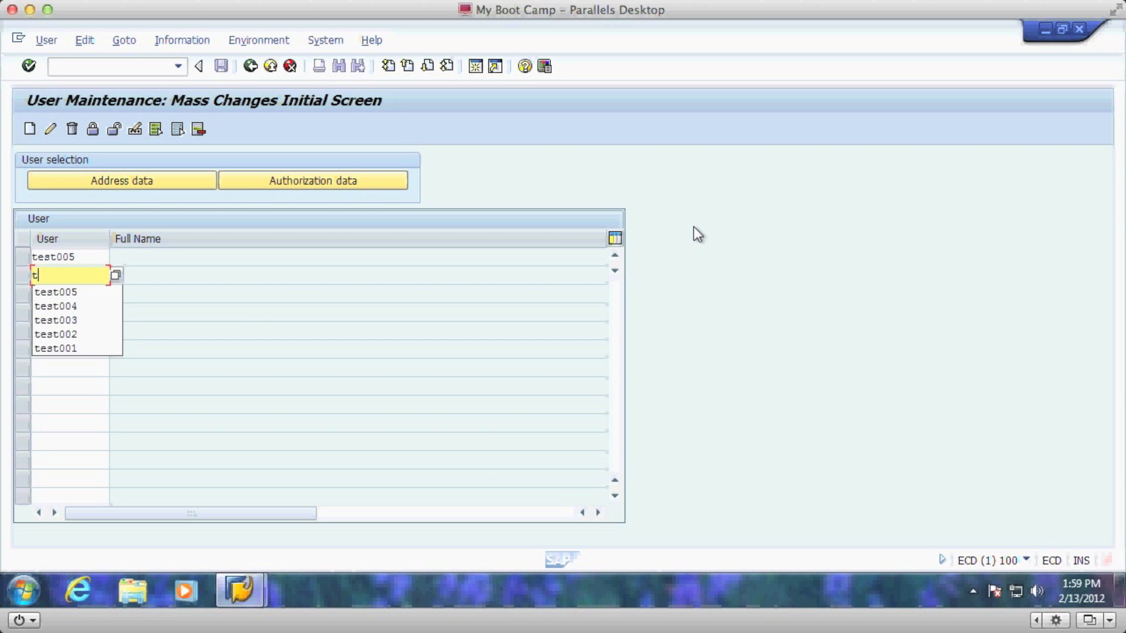
Enter the next test user name in the User column for mass creation.
type("est")
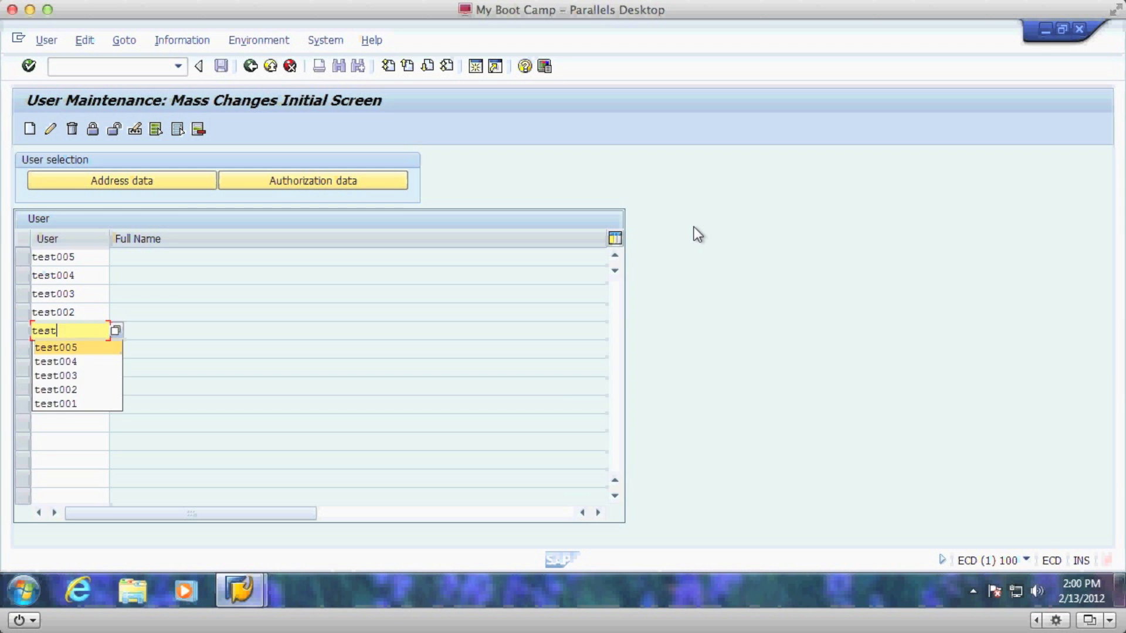
Create the listed users as Dialog type with 1,234,567.89 decimal notation and MM/DD/YYYY dates.
left_click(55, 404)
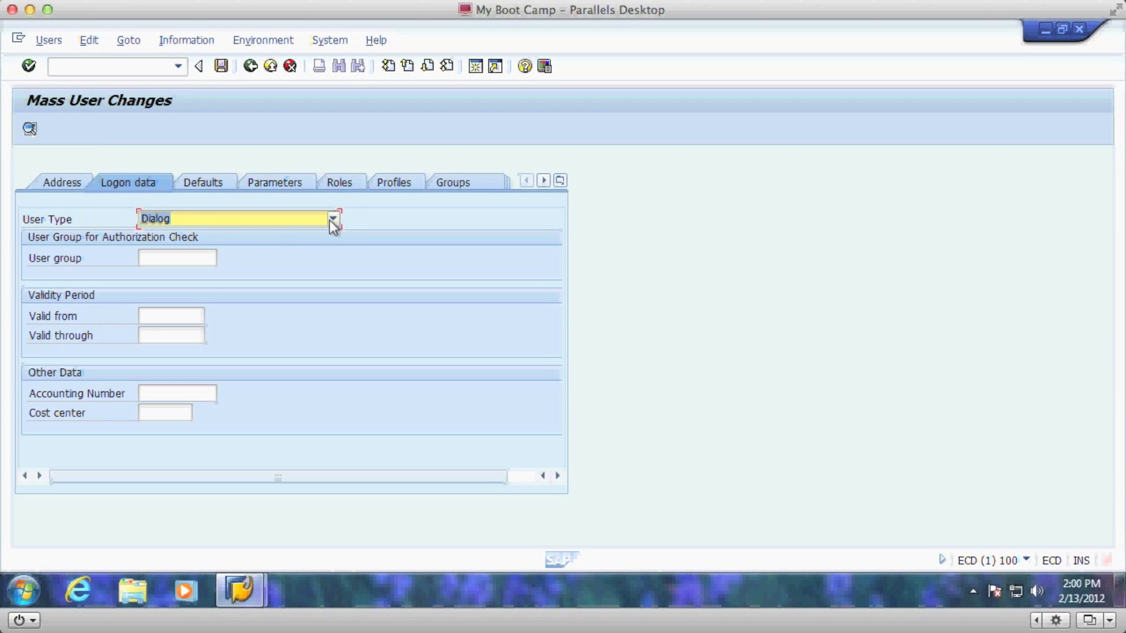
left_click(332, 219)
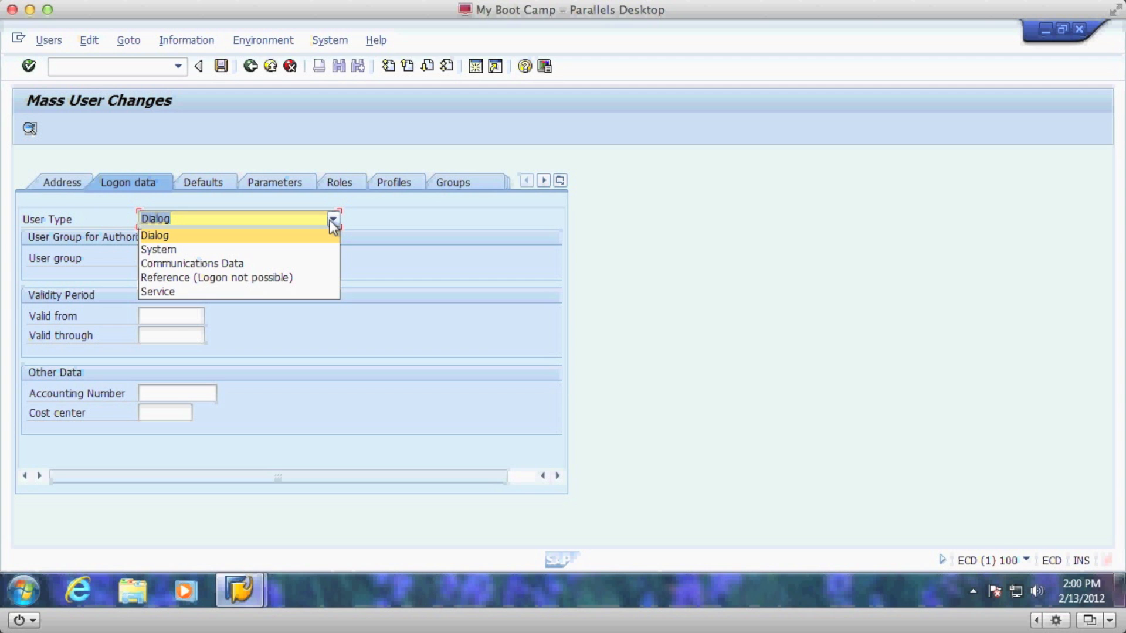
left_click(154, 235)
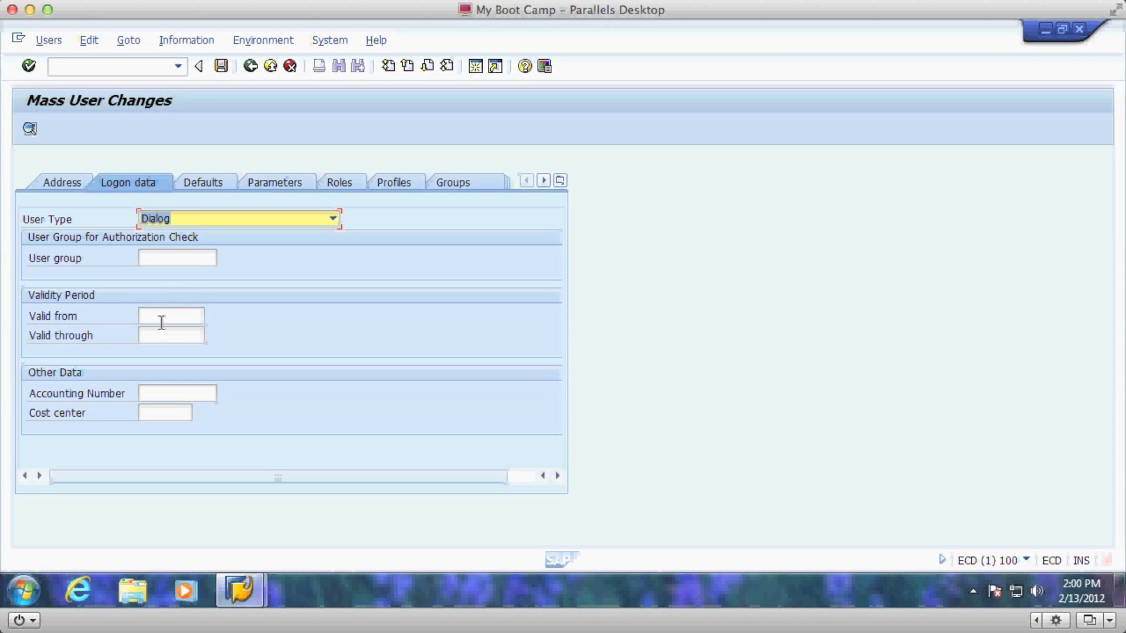
mouse_move(193, 263)
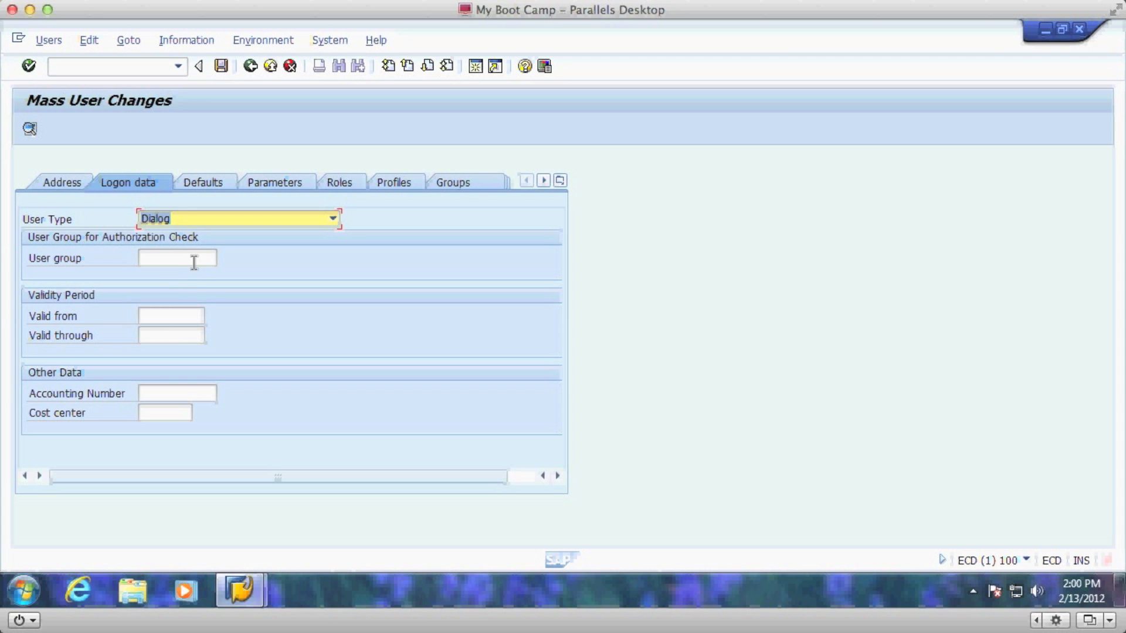
left_click(203, 181)
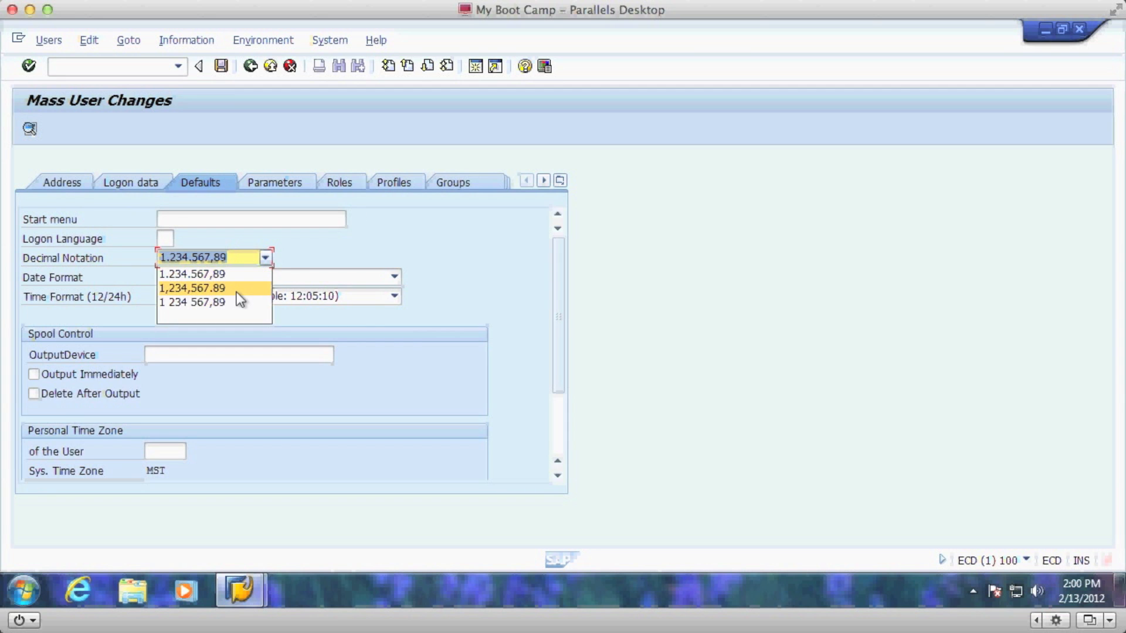
left_click(191, 289)
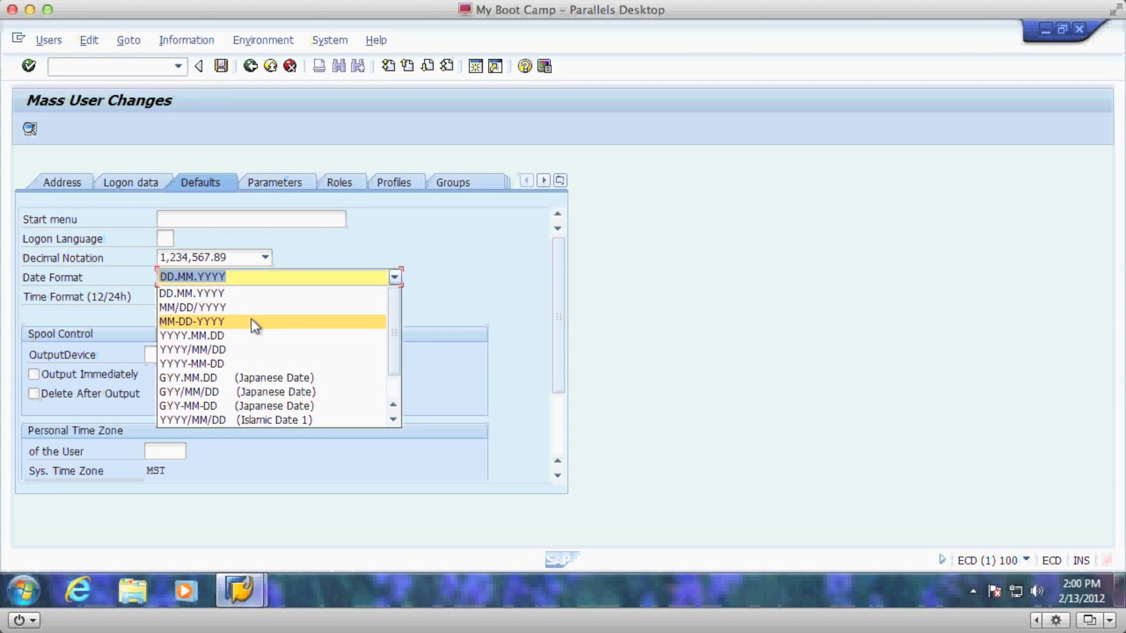
left_click(191, 307)
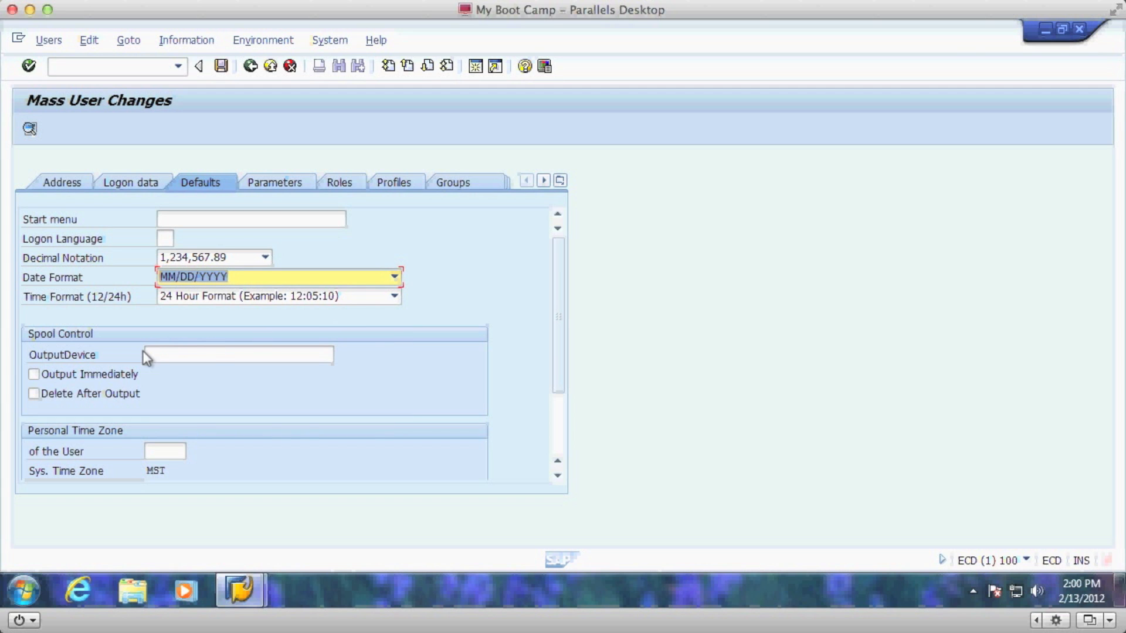
mouse_move(247, 253)
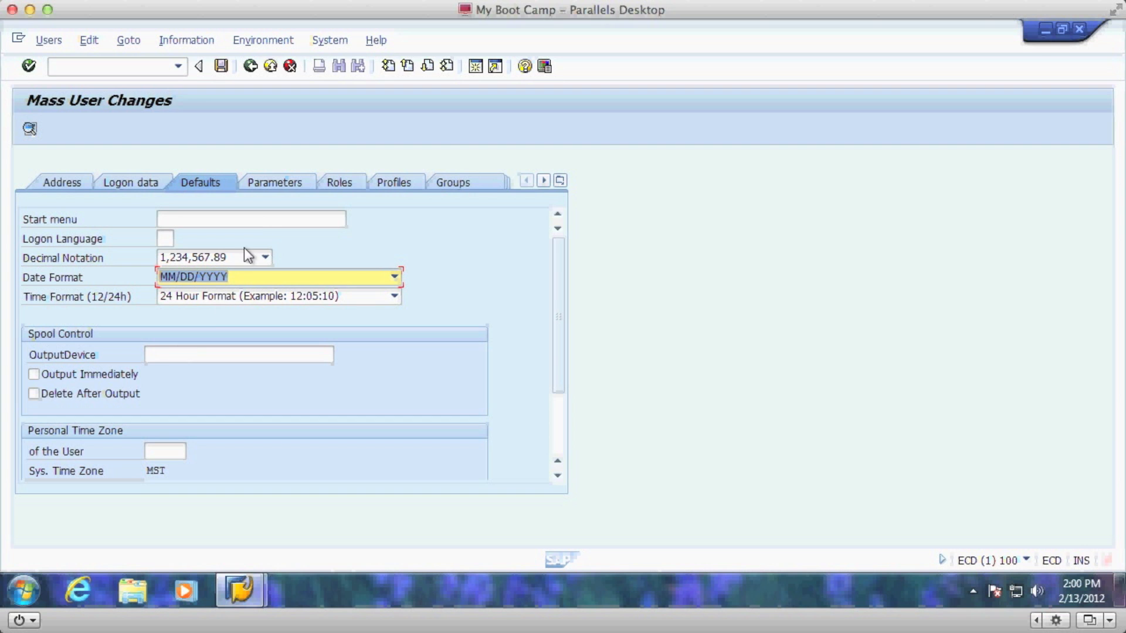
Assign role Z_TEST_OK_TO_DELETE on the Roles tab and save the mass creation for all 5 users.
left_click(274, 182)
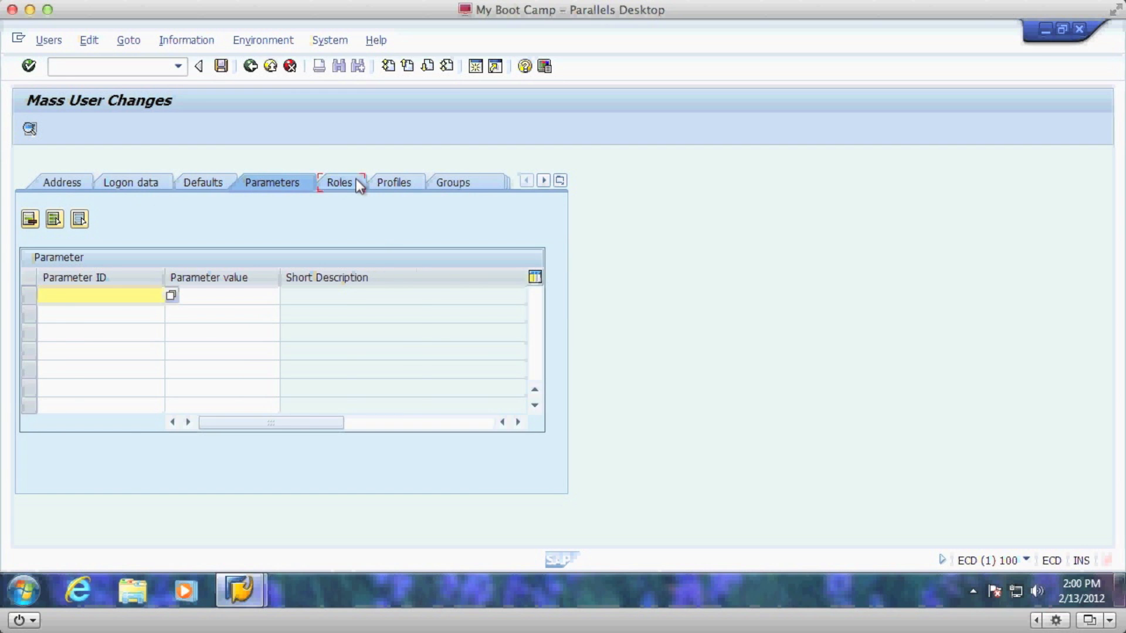
left_click(338, 181)
type("Z_TEST_OK_TO_DELETE")
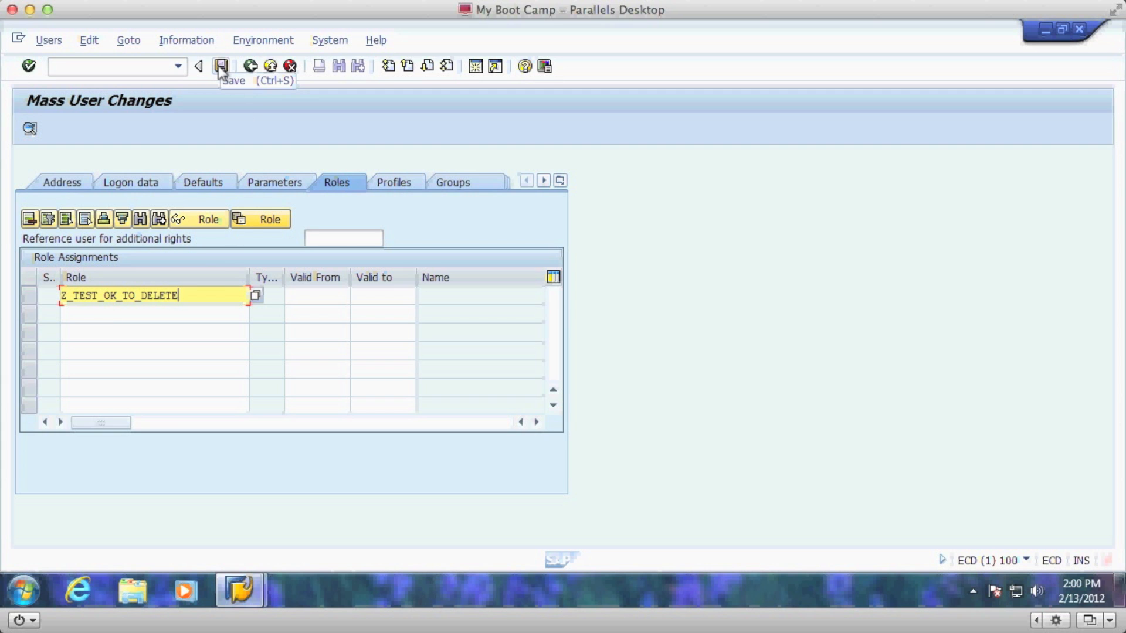
left_click(221, 66)
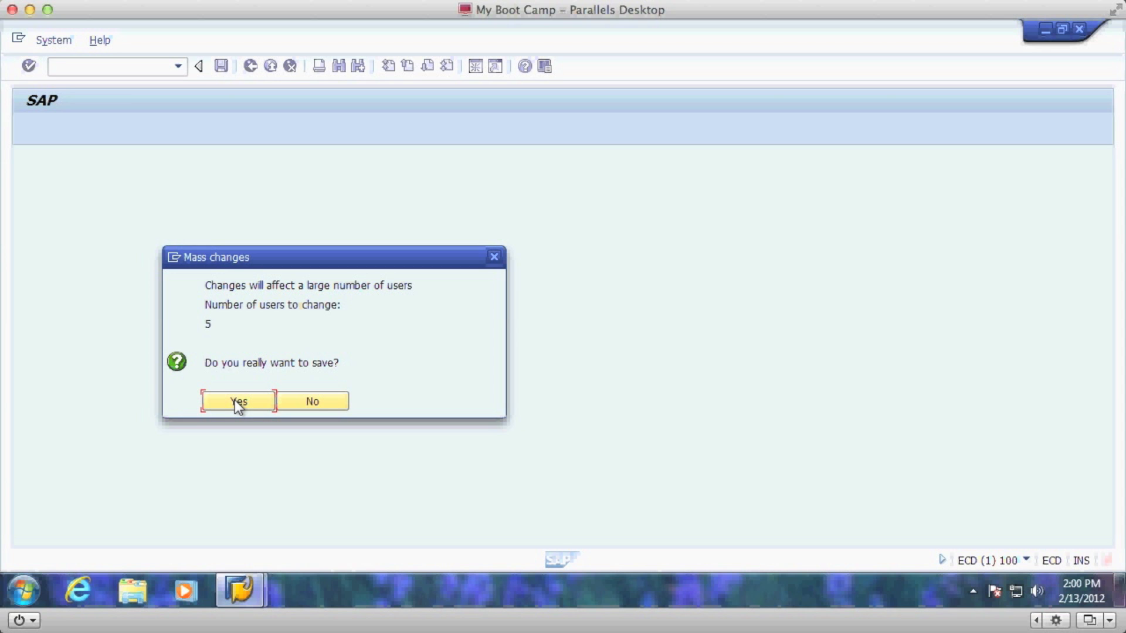
left_click(238, 401)
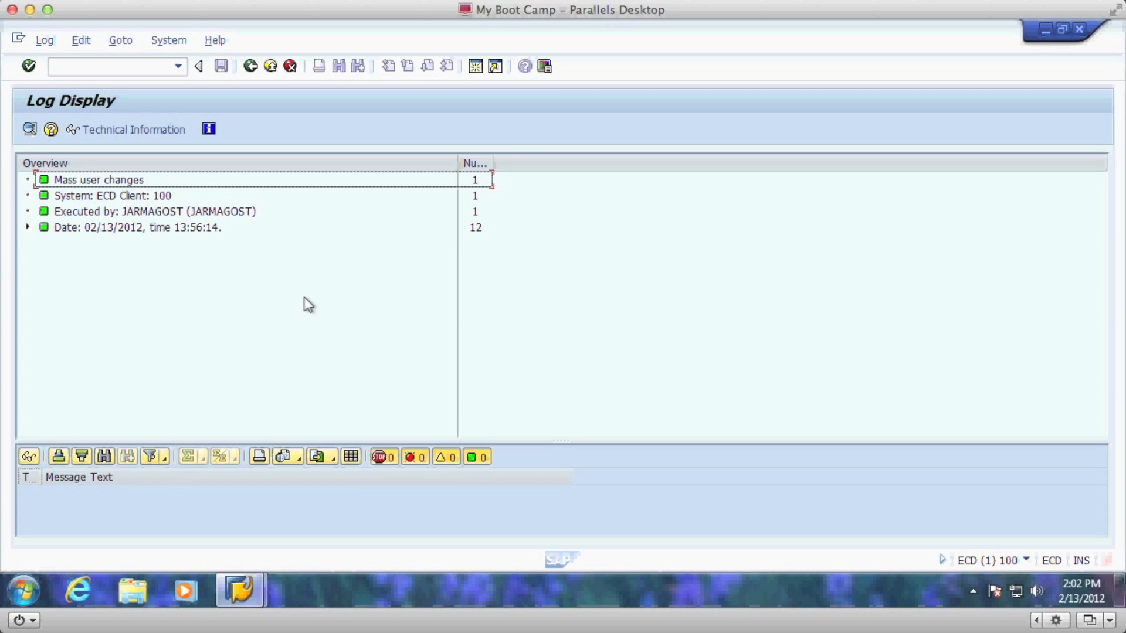
mouse_move(34, 236)
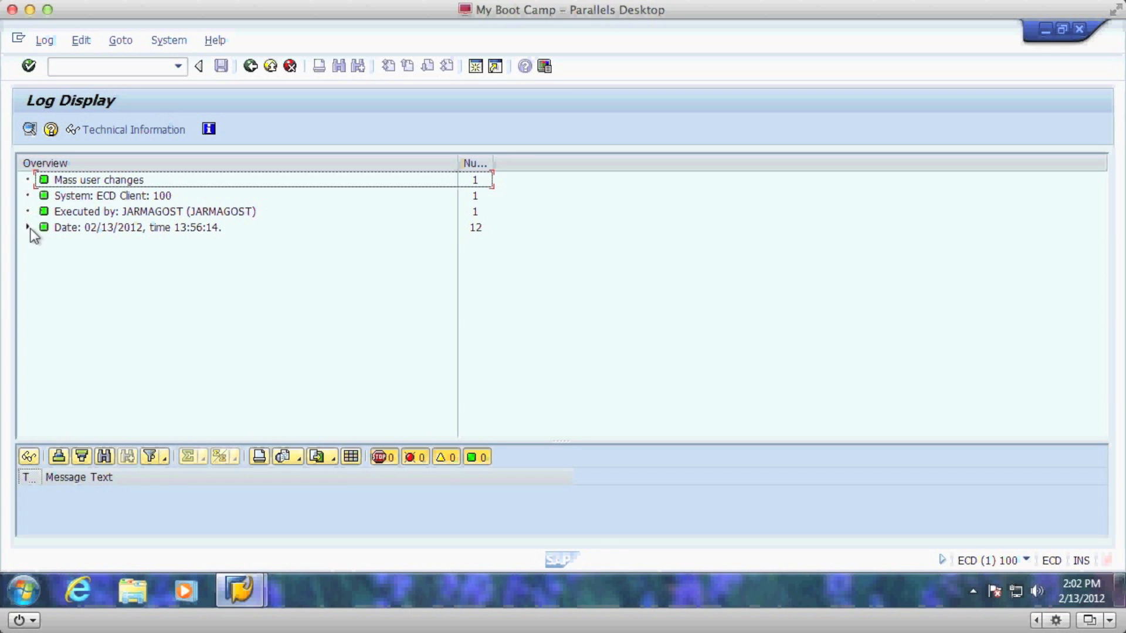
Expand the log run to show TEST005 through TEST001 created with generated passwords.
left_click(28, 228)
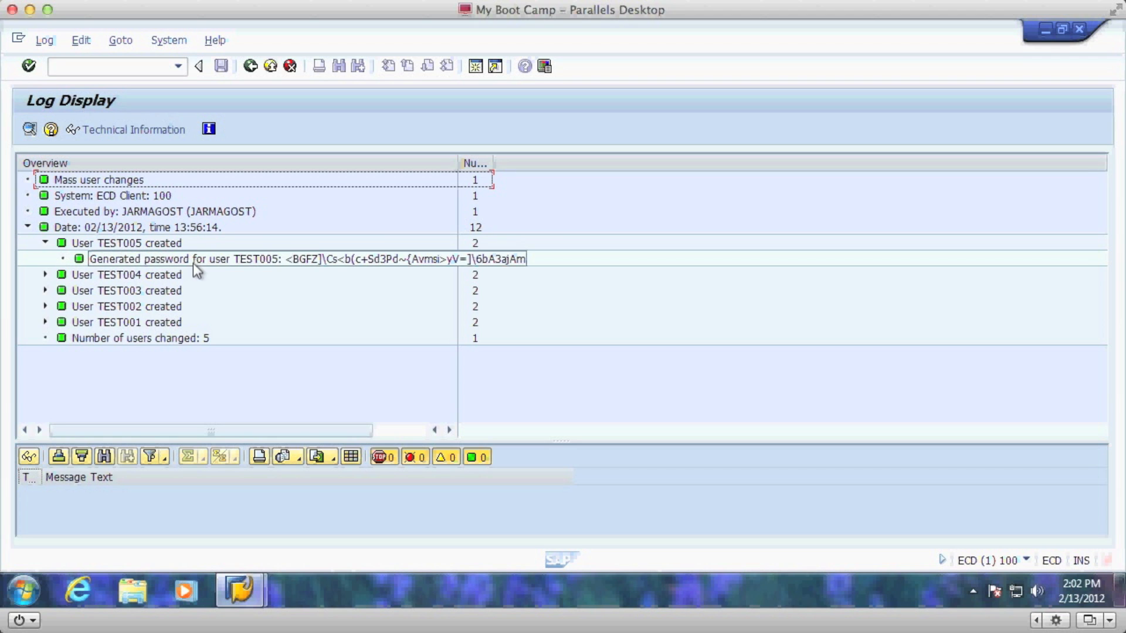
mouse_move(298, 271)
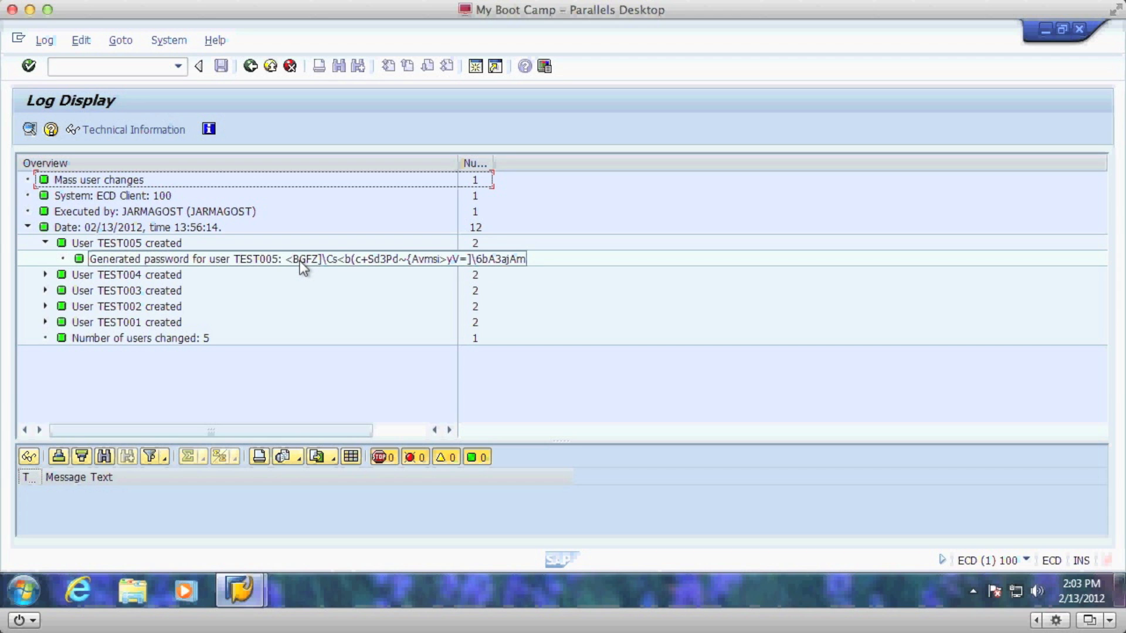
mouse_move(309, 271)
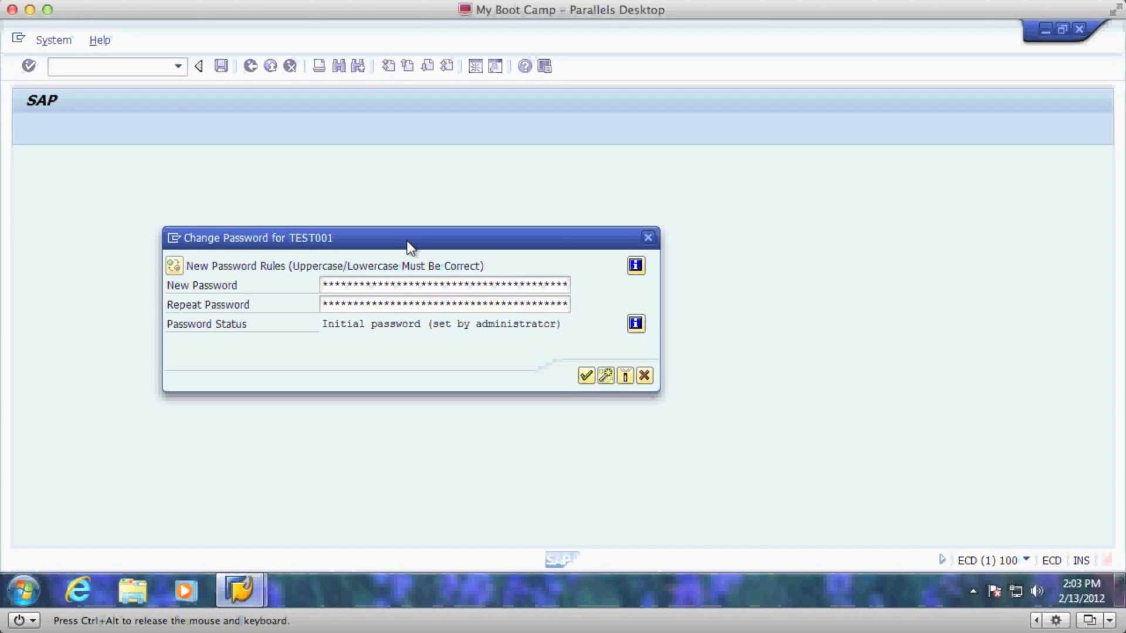
Confirm the new password entered for TEST001.
left_click(586, 375)
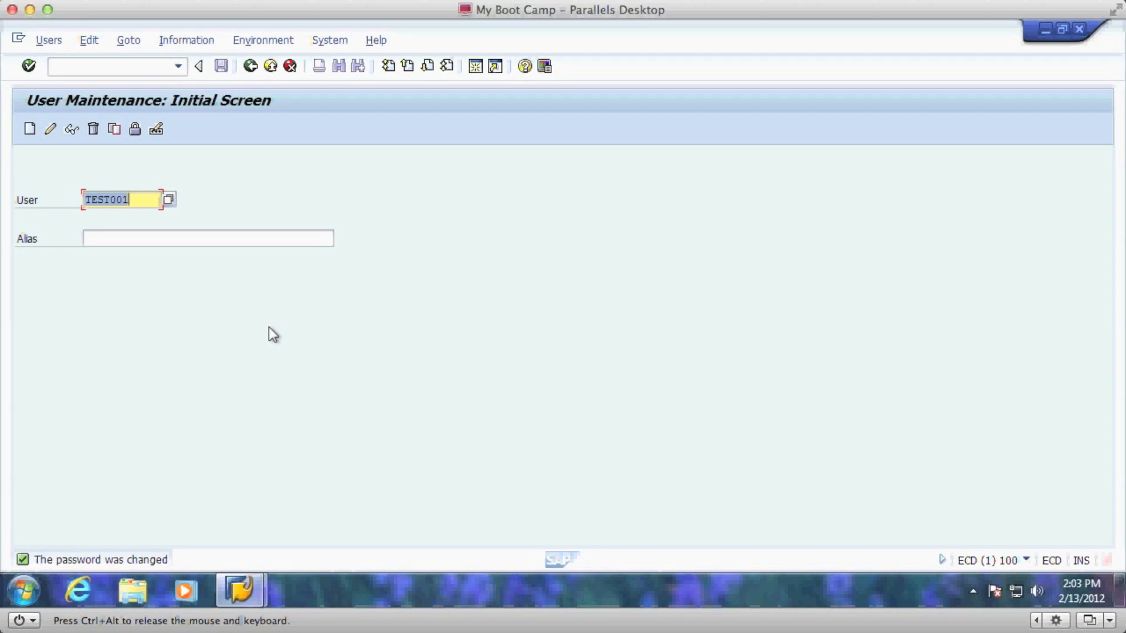
mouse_move(222, 249)
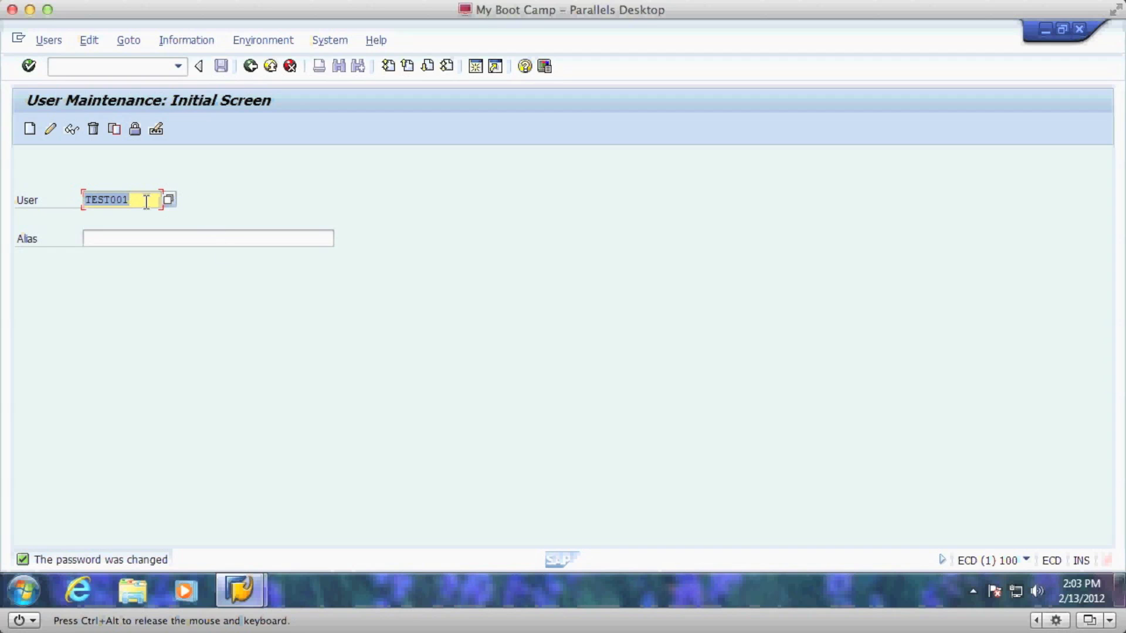
mouse_move(238, 169)
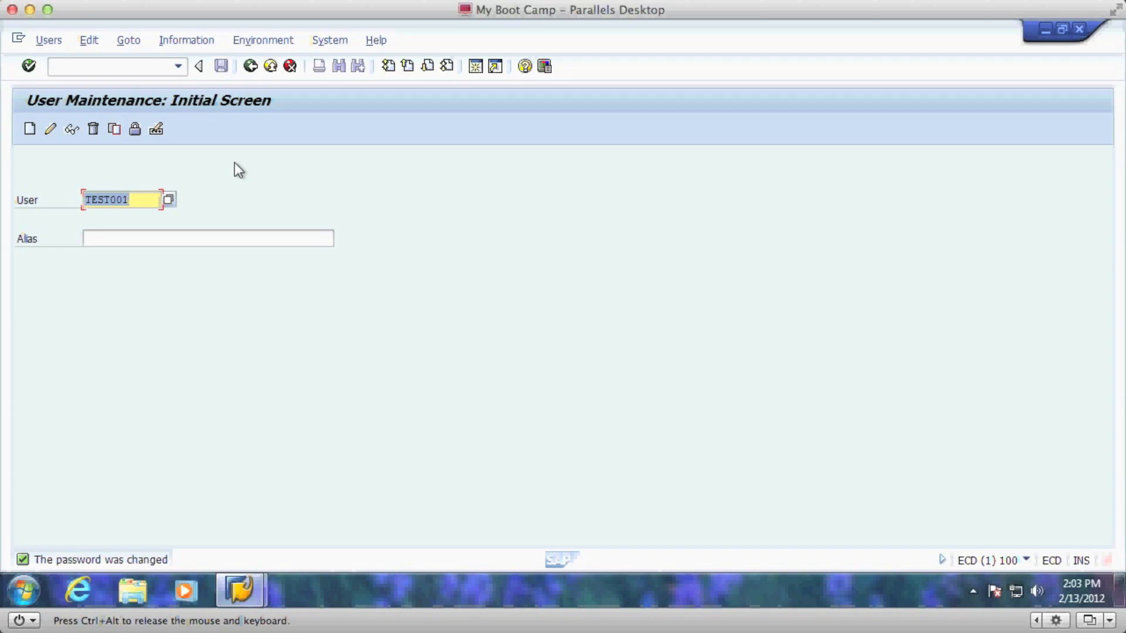
Launch SUIM via /nsu and choose users by complex selection criteria.
left_click(111, 65)
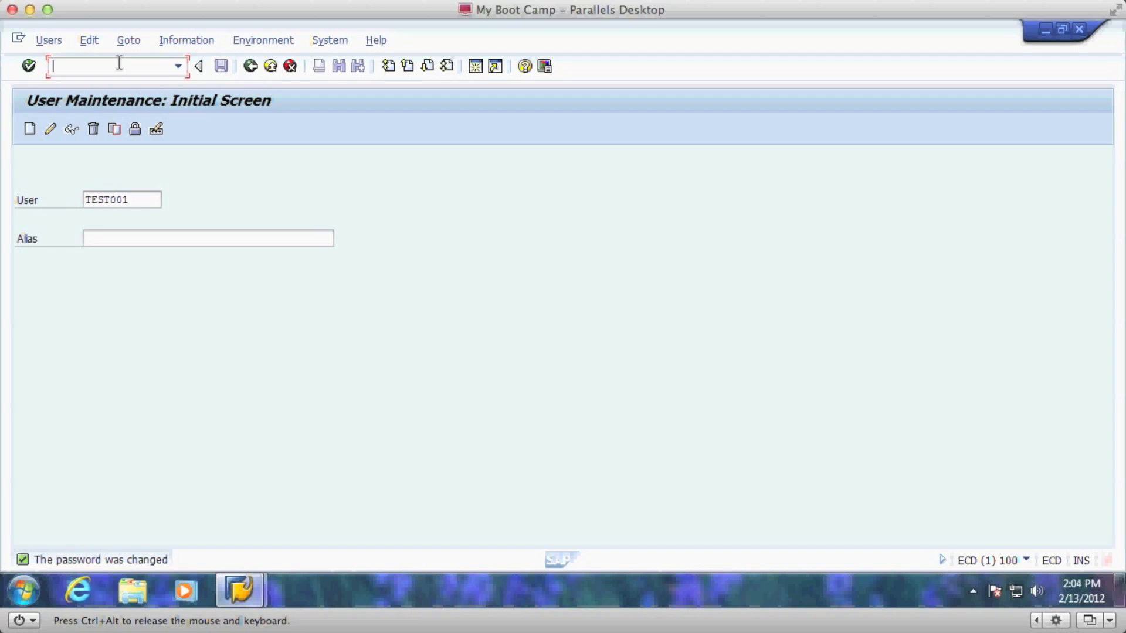
type("/nsu")
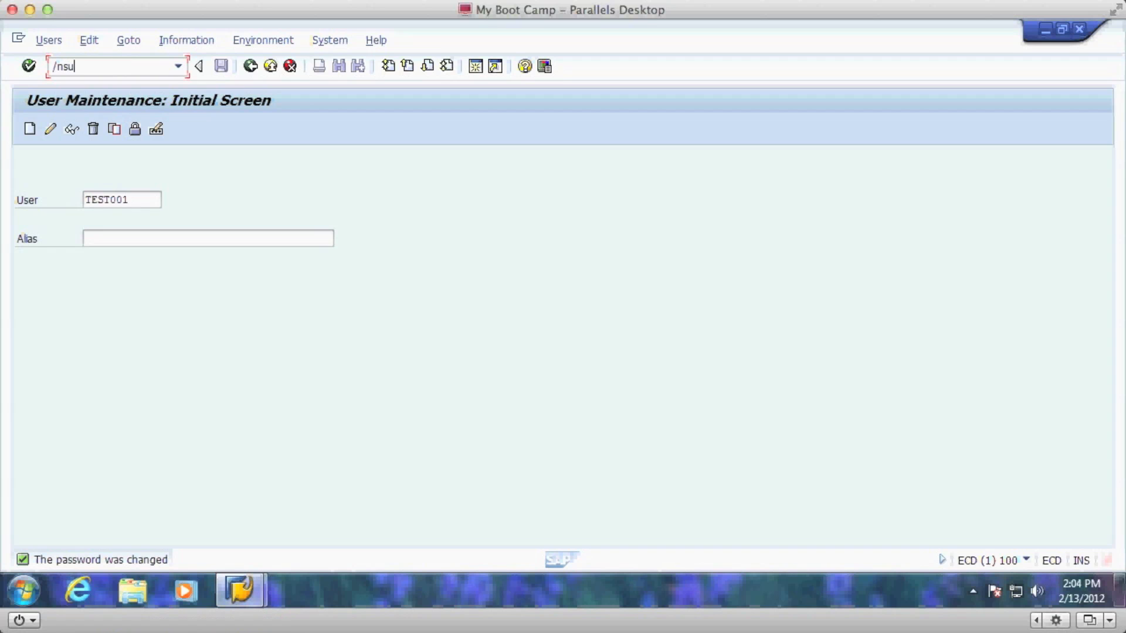
key("Enter")
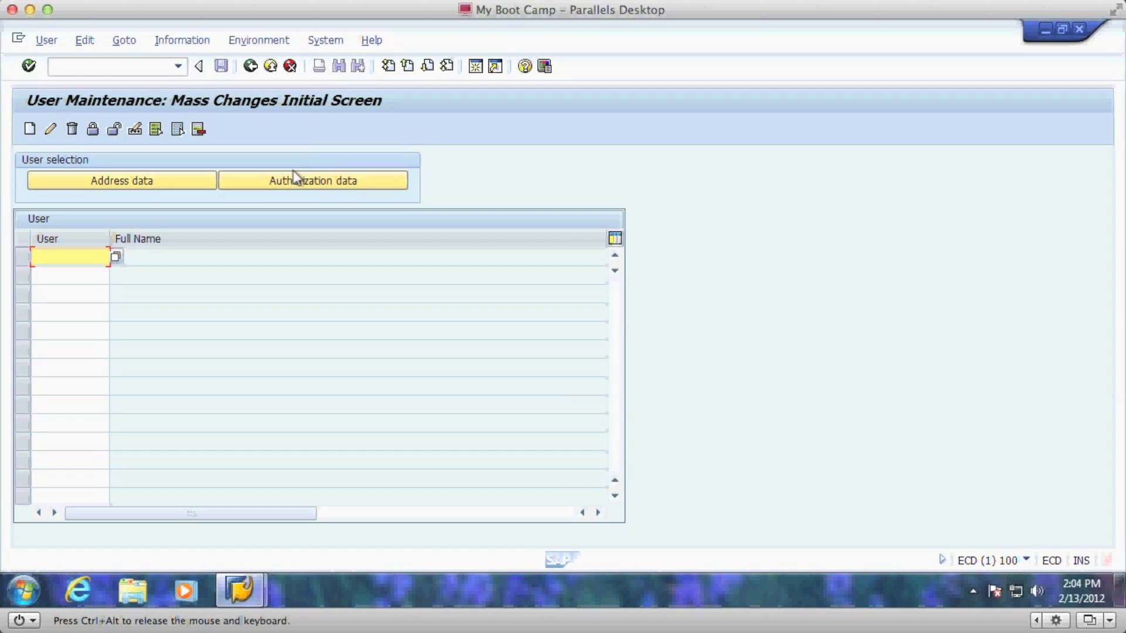
left_click(313, 180)
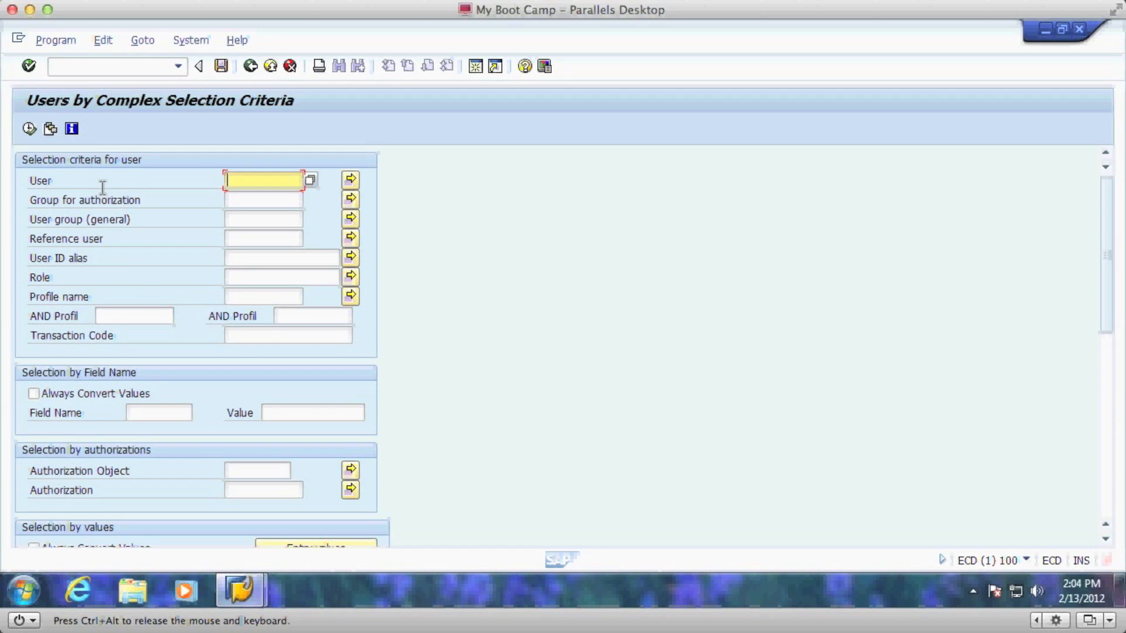
mouse_move(193, 181)
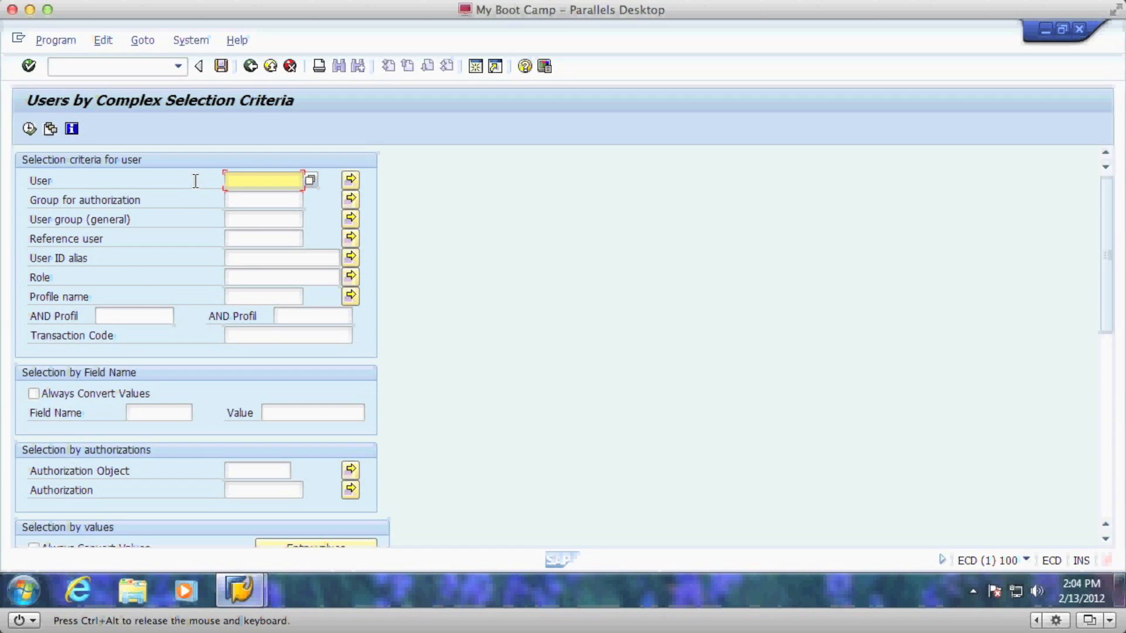
mouse_move(200, 202)
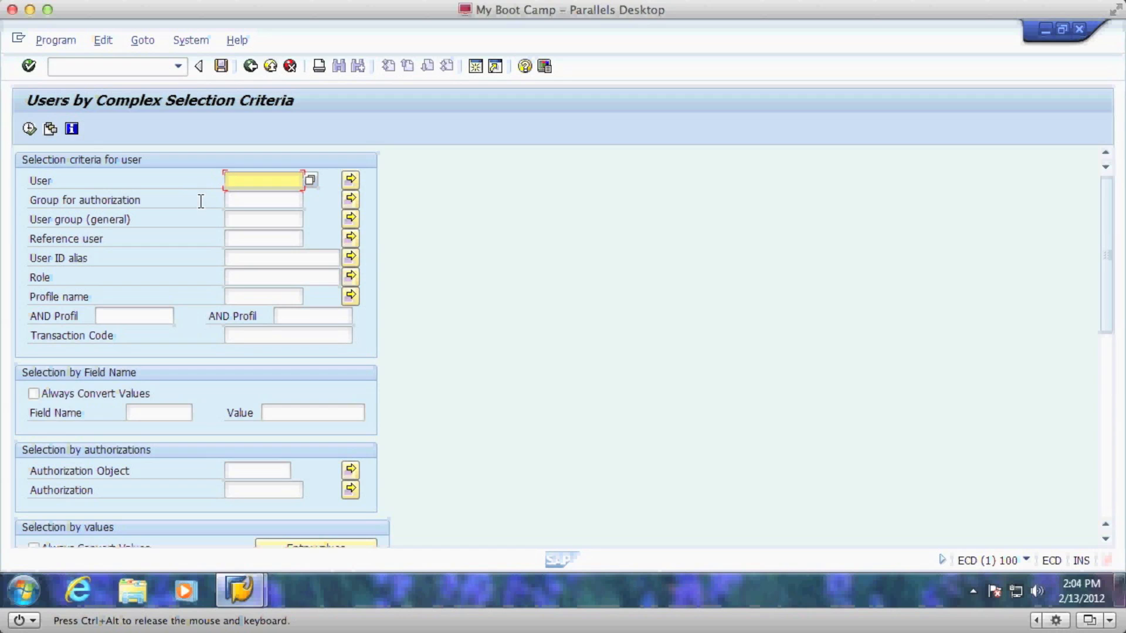
mouse_move(166, 235)
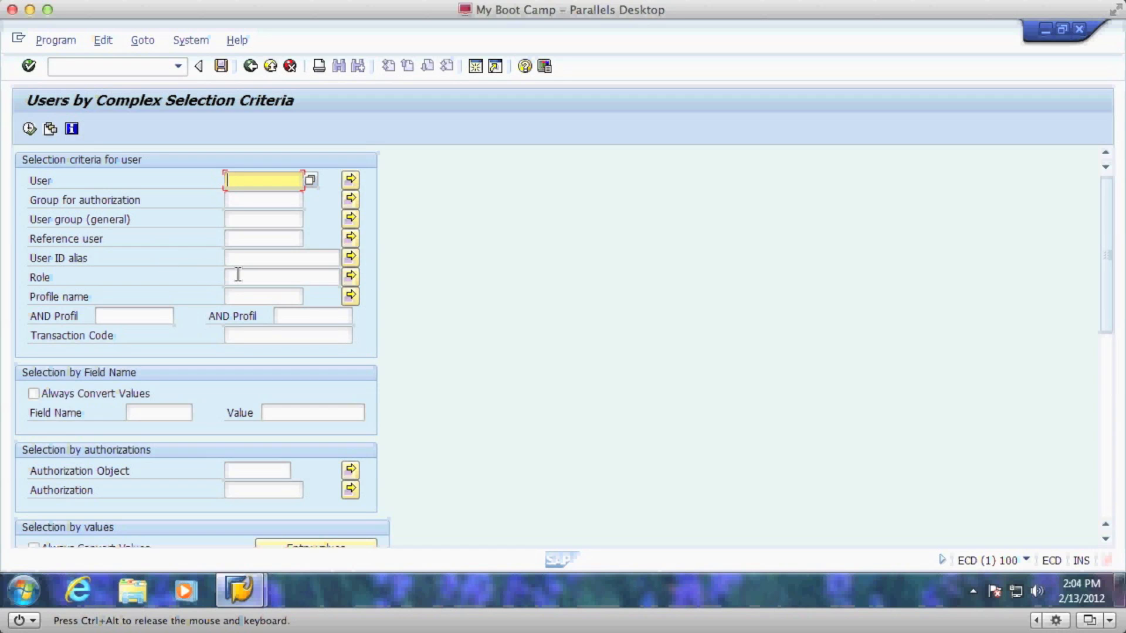
Search roles matching z* and pick Z_TEST_OK_TO_DELETE as the criterion.
type("z*")
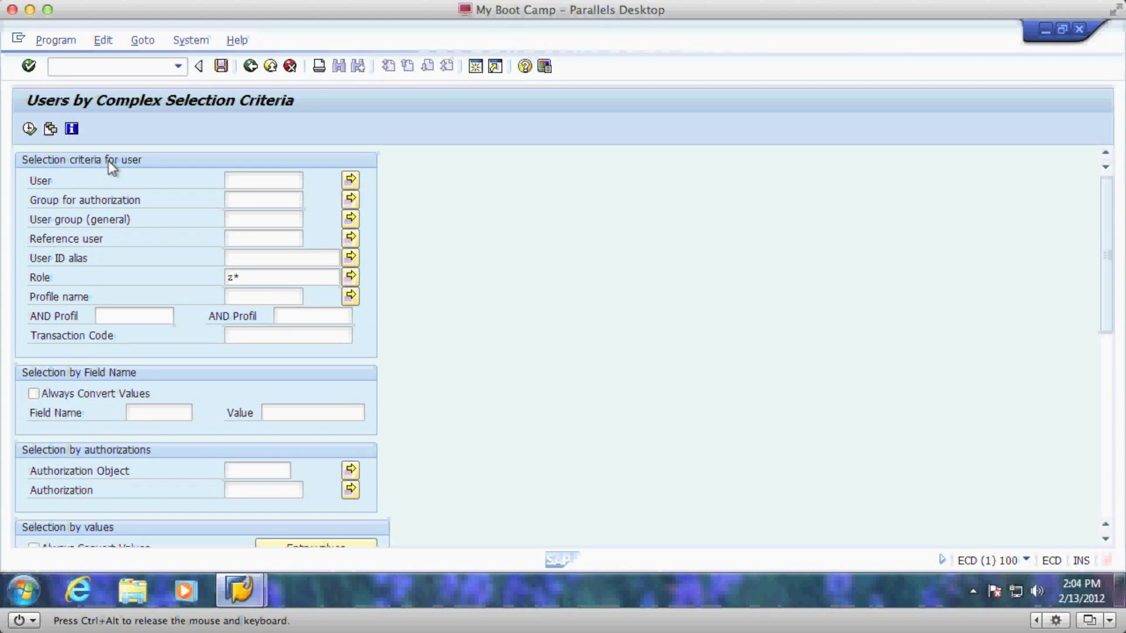
left_click(349, 277)
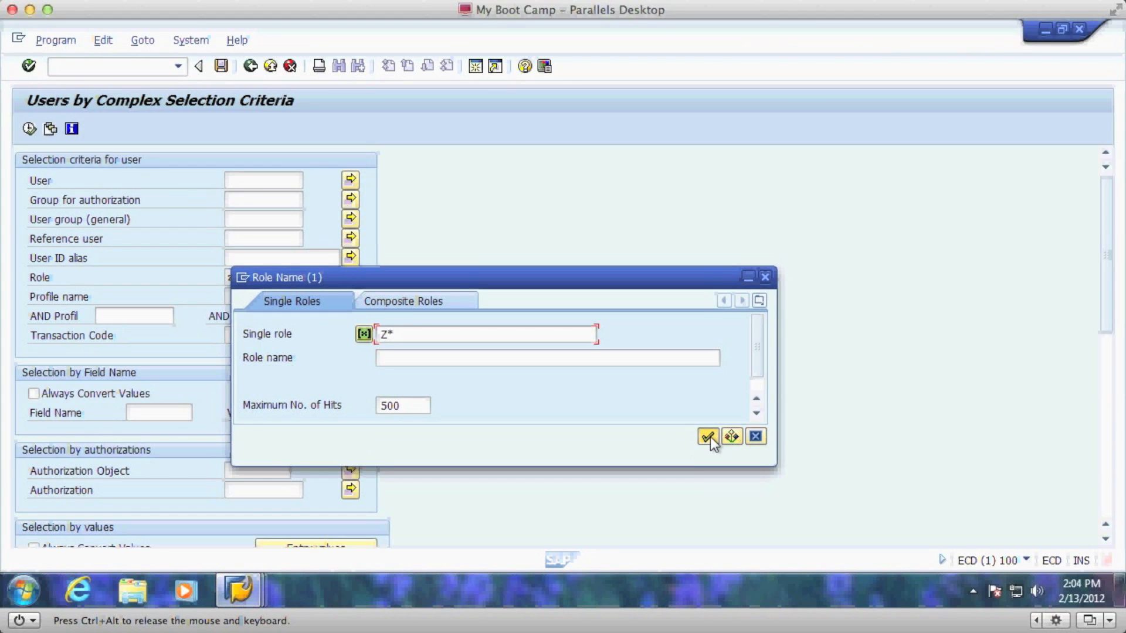
left_click(707, 436)
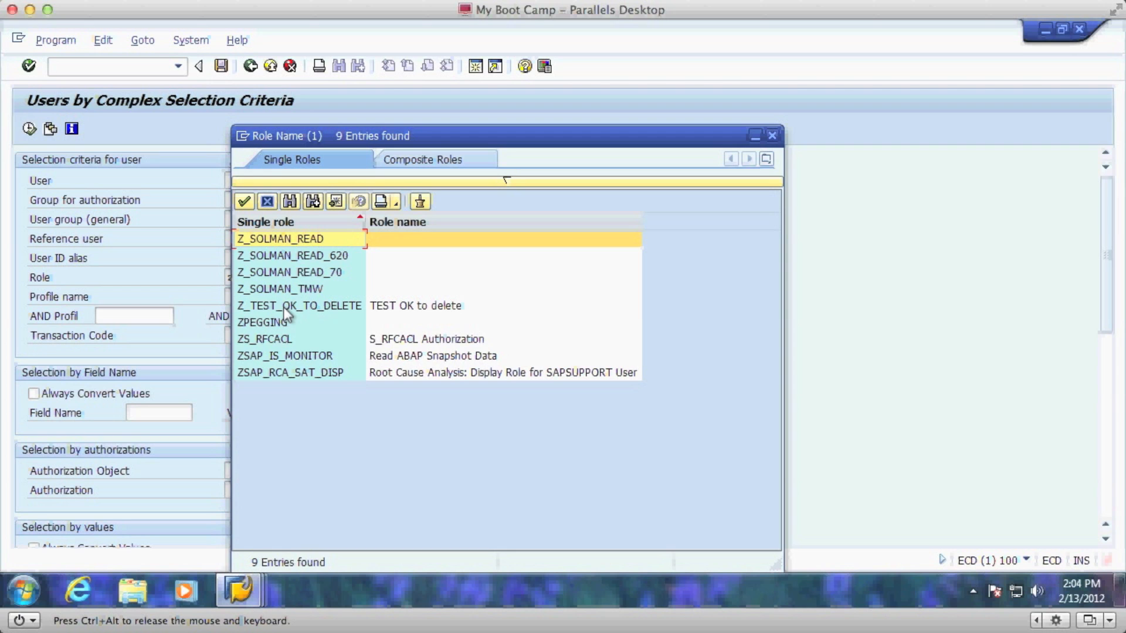
double_click(299, 305)
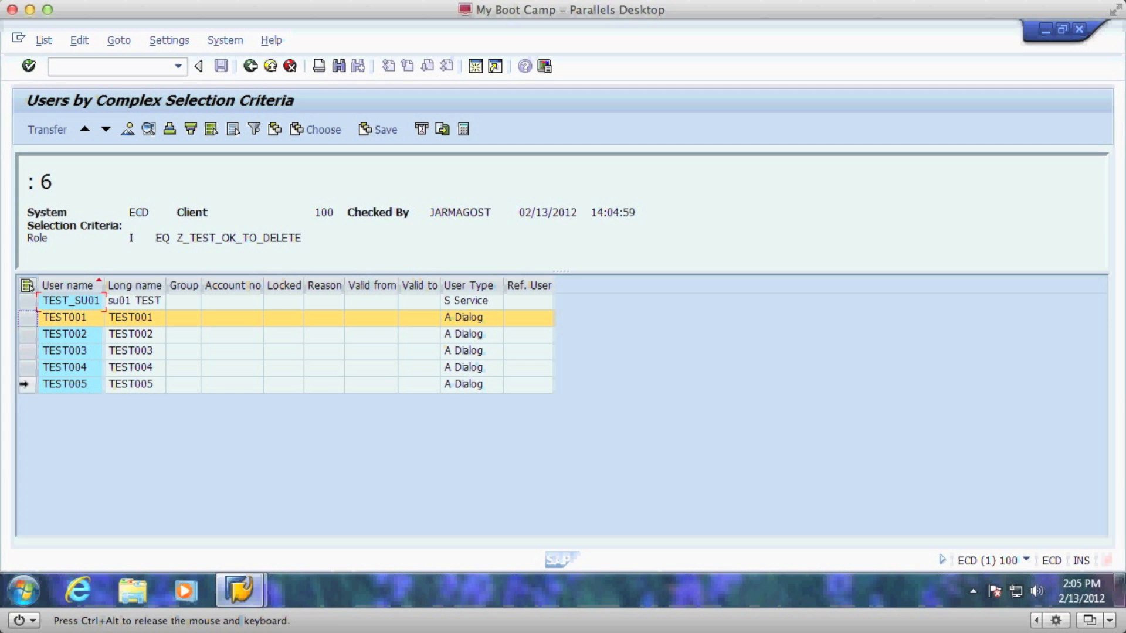
Select TEST001–TEST005 in the results and transfer them to mass user maintenance.
left_click(65, 384)
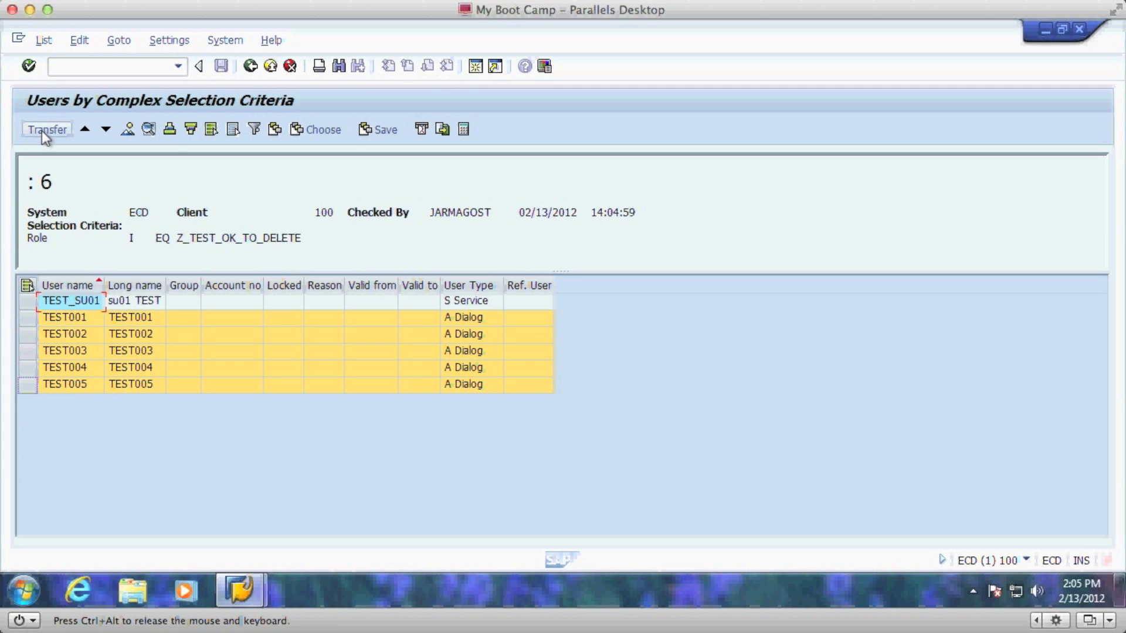
left_click(46, 129)
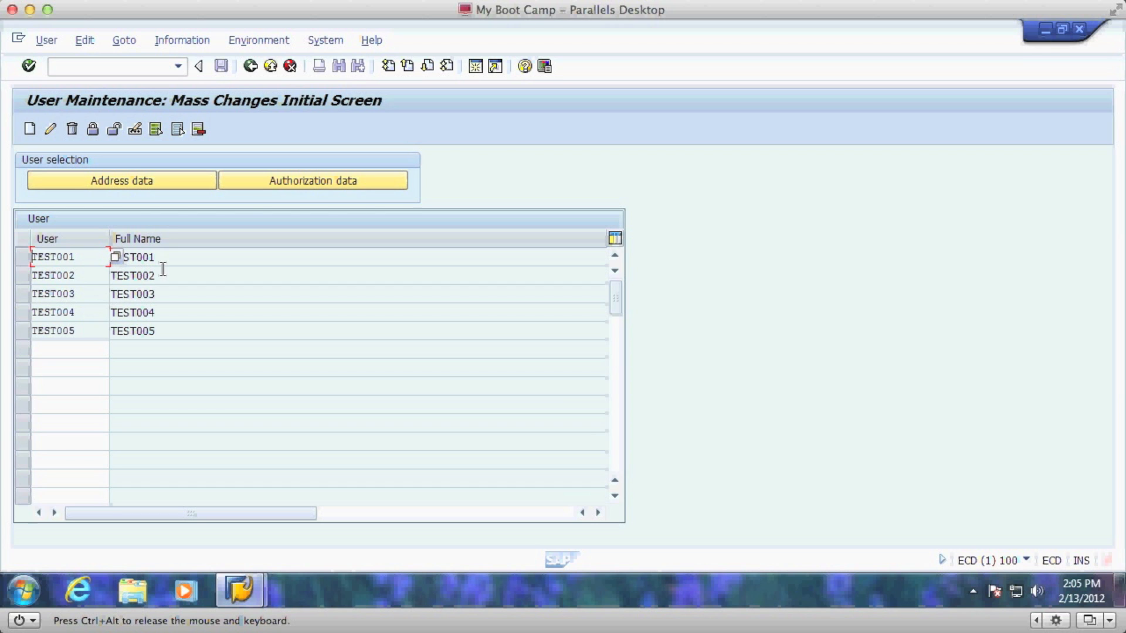
mouse_move(100, 226)
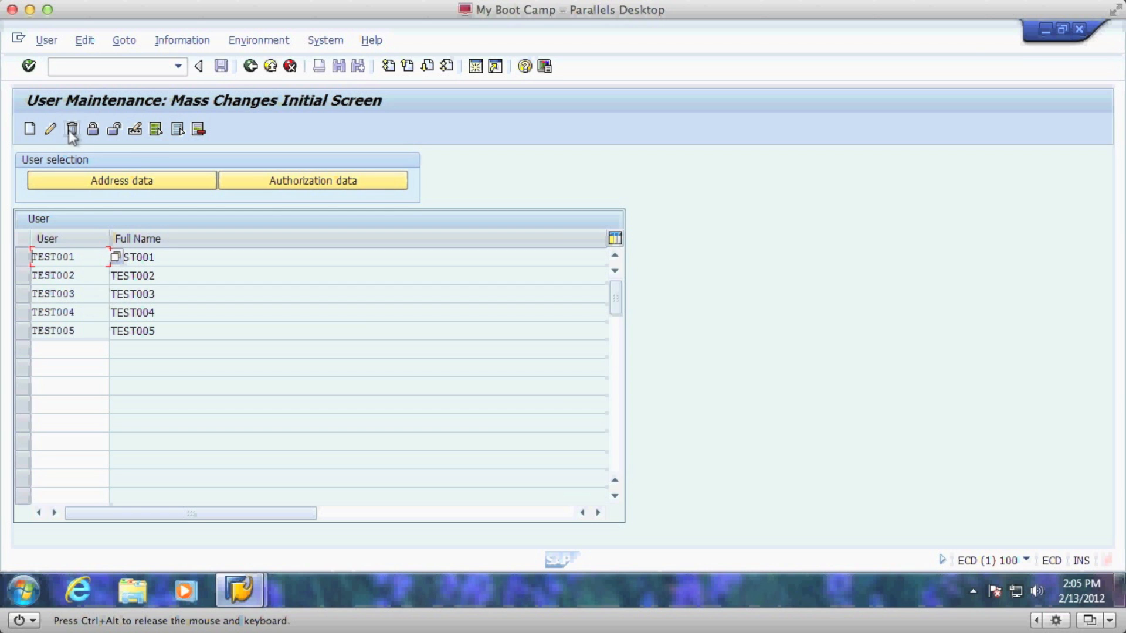
mouse_move(135, 129)
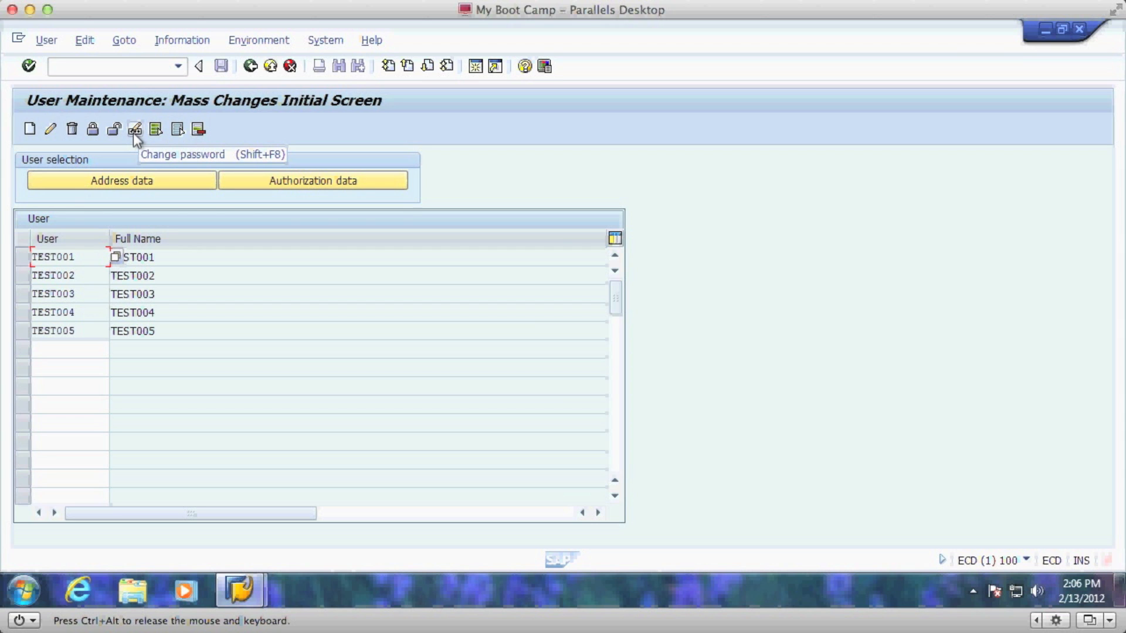
mouse_move(106, 167)
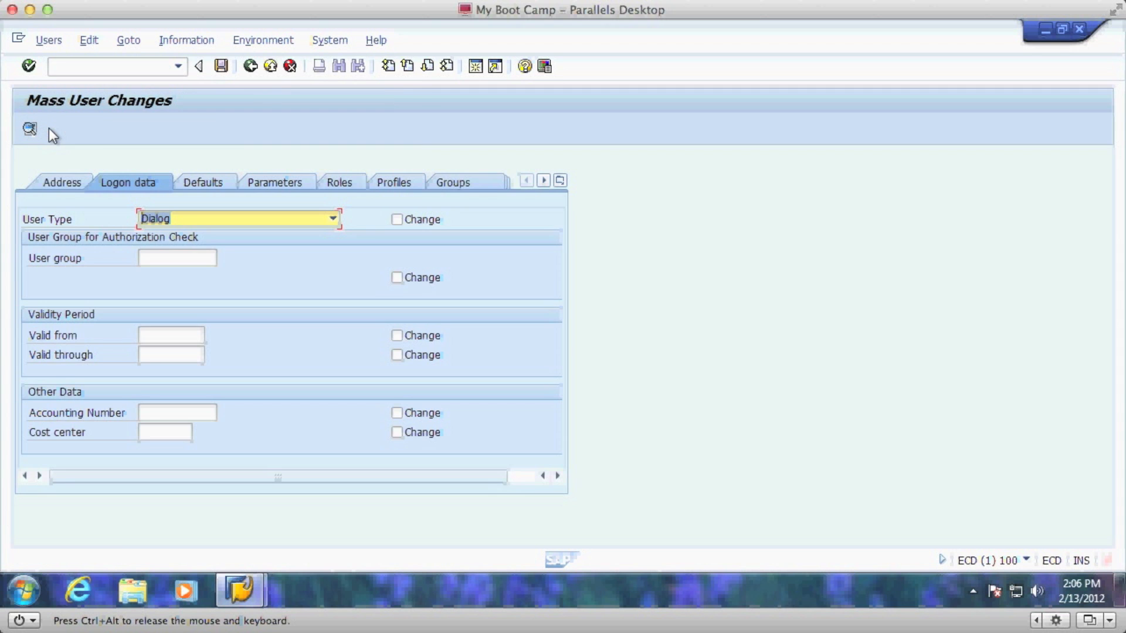
Set role Z_TEST_OK_TO_DELETE for removal on the Roles tab and flag the change.
left_click(338, 182)
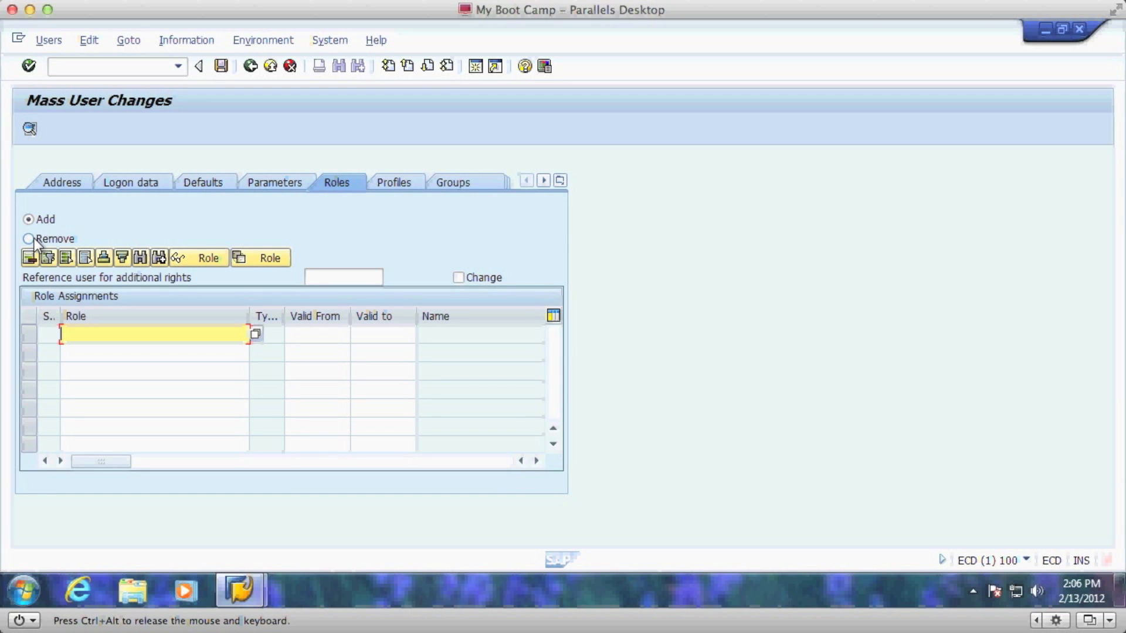
left_click(28, 238)
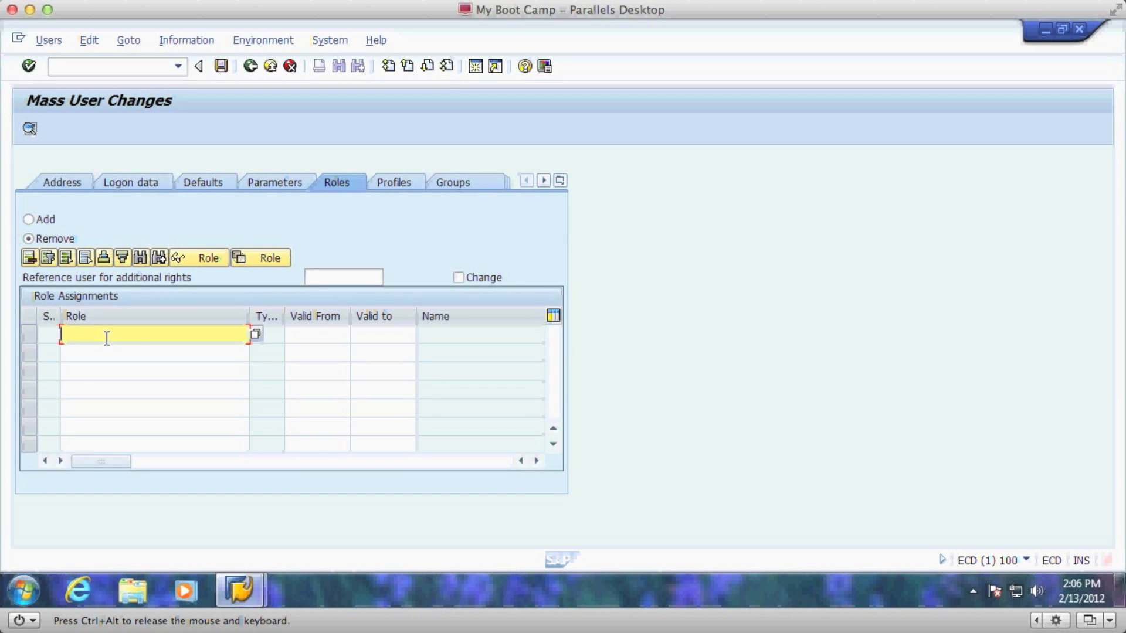
type("Z_TEST_OK_TO_DELETE")
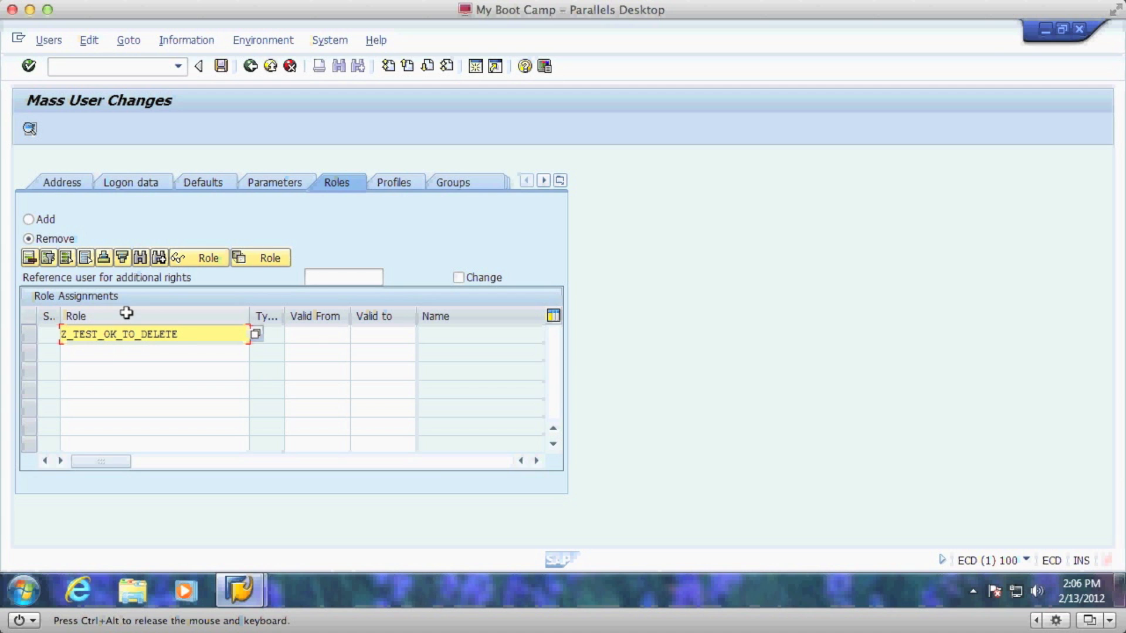
left_click(459, 277)
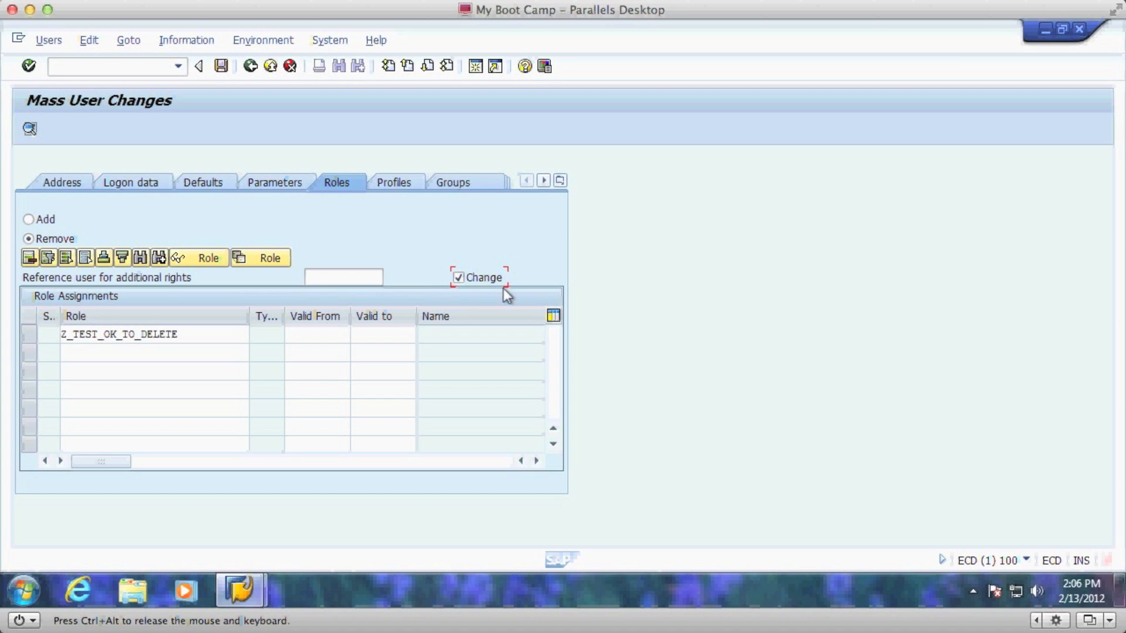
mouse_move(479, 287)
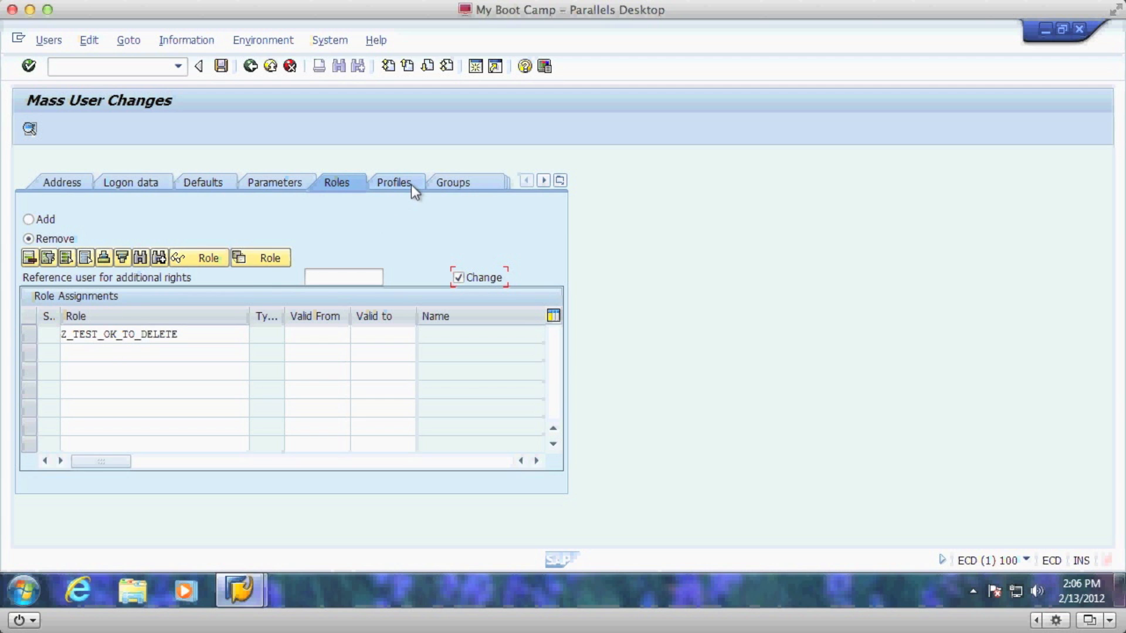
Set the users' assigned profile for removal as well and save the mass changes.
left_click(391, 183)
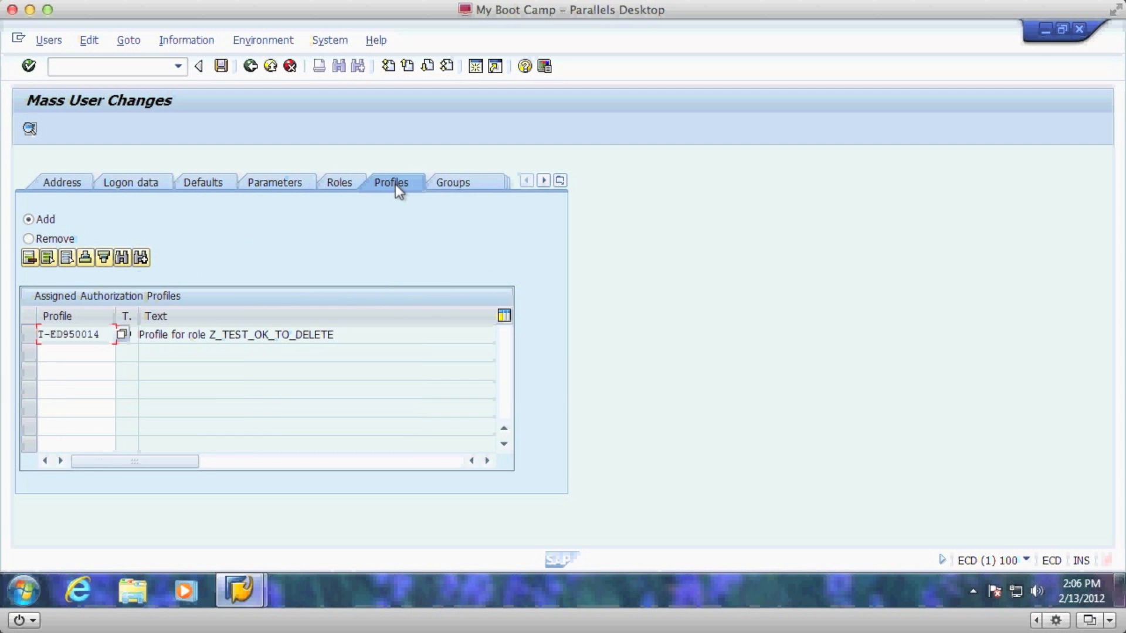
left_click(29, 238)
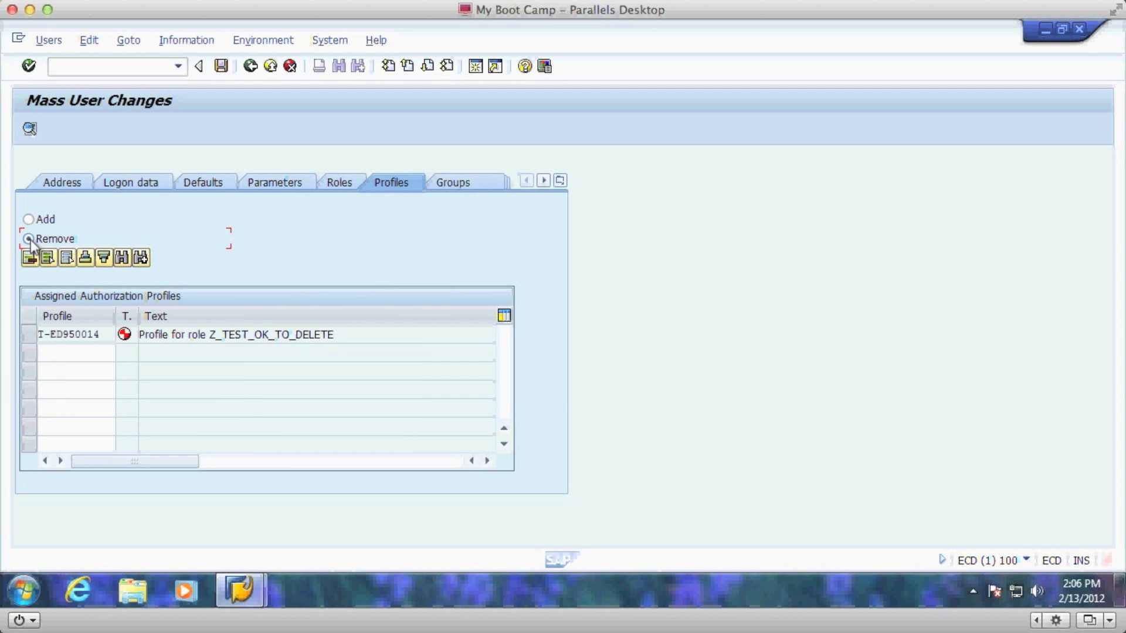
left_click(28, 238)
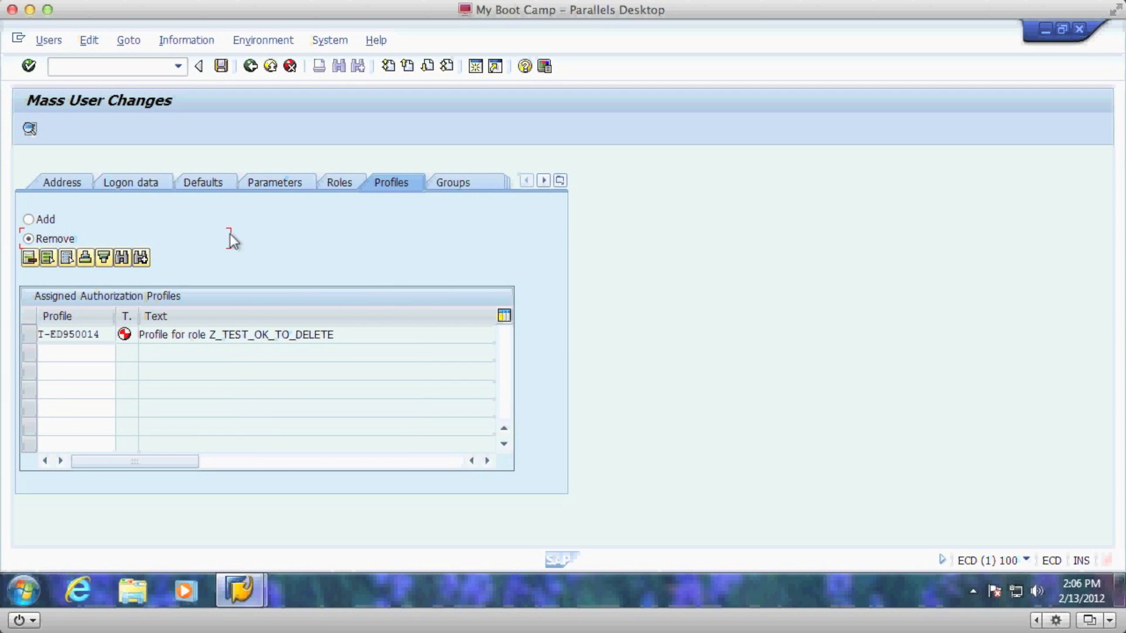
mouse_move(257, 263)
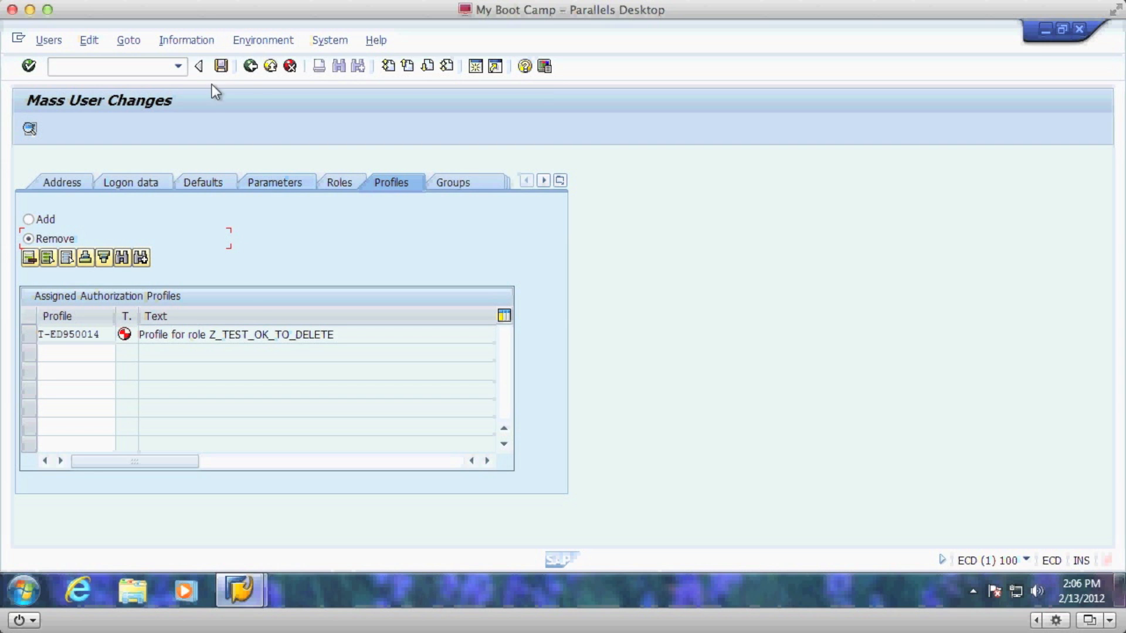
left_click(221, 65)
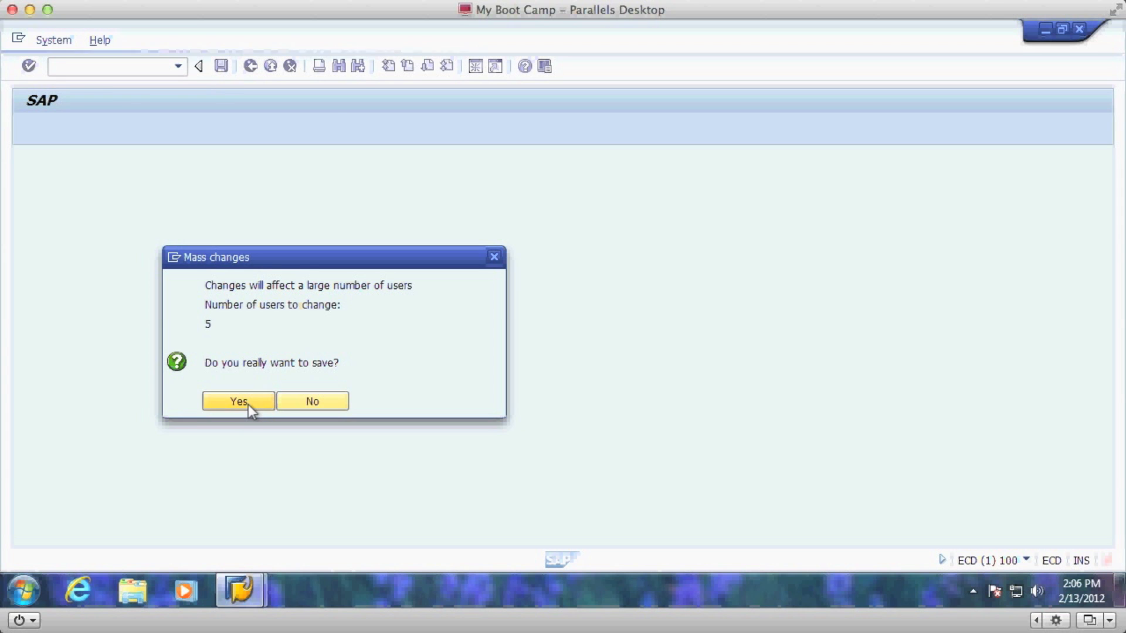
Confirm for 5 users and expand TEST005's log showing its profile and role Z_TEST_OK_TO_DELETE deleted.
left_click(238, 401)
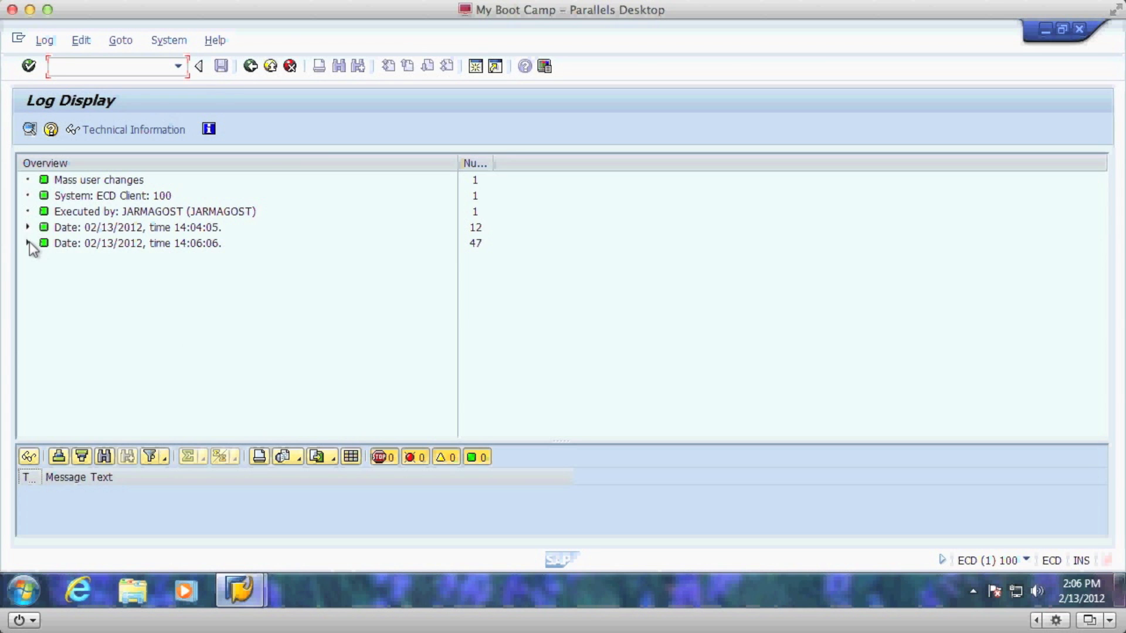
left_click(27, 243)
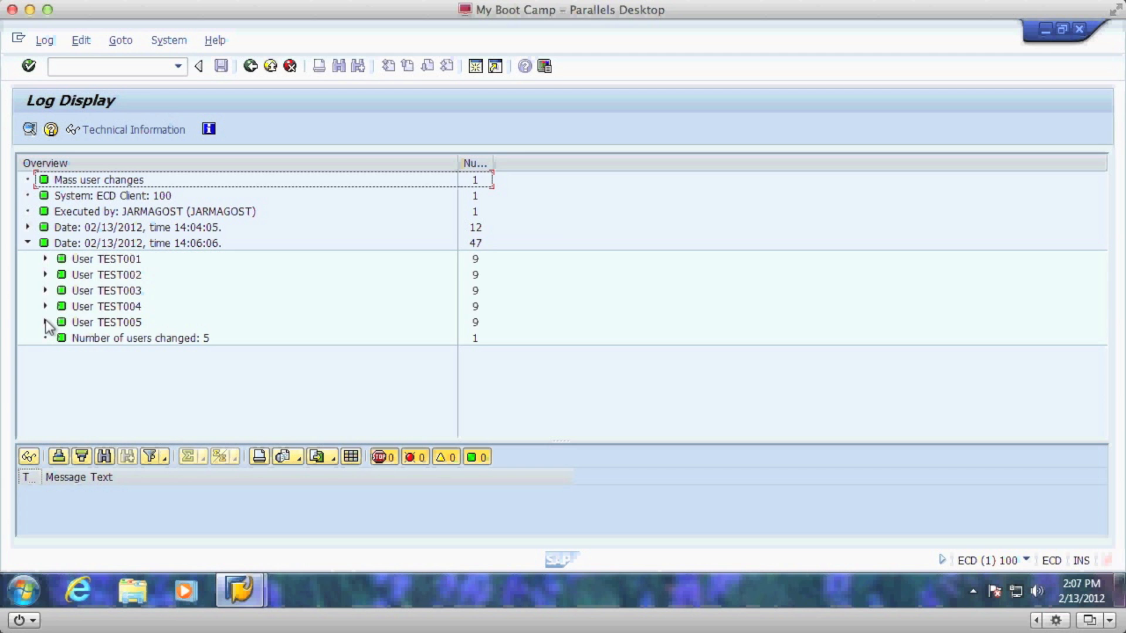
left_click(46, 321)
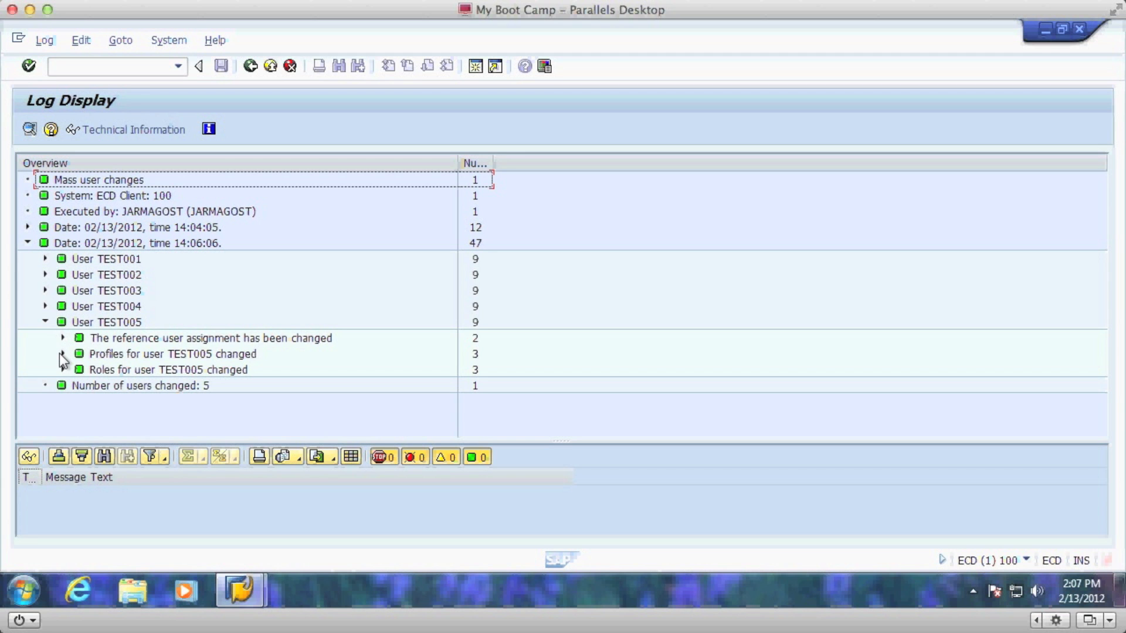
left_click(62, 354)
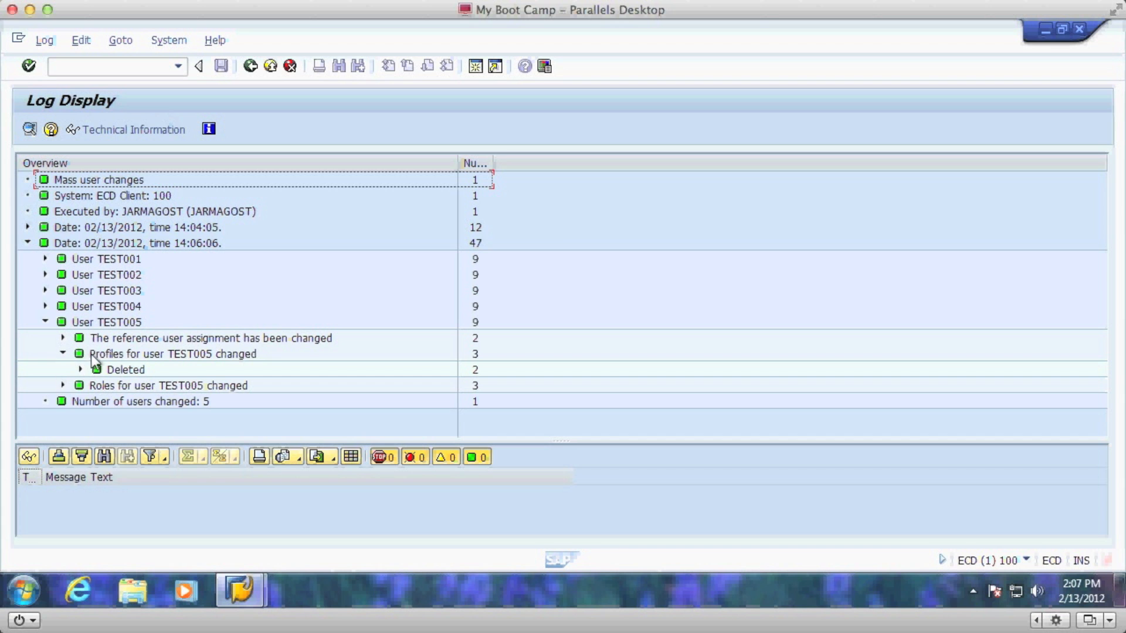
left_click(79, 369)
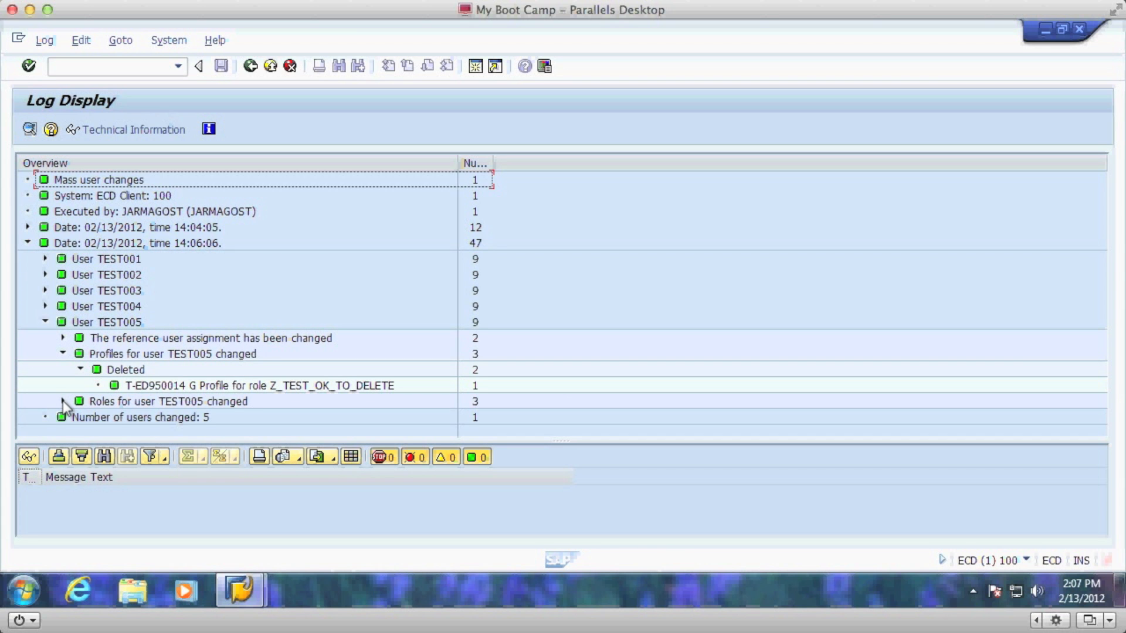
left_click(62, 401)
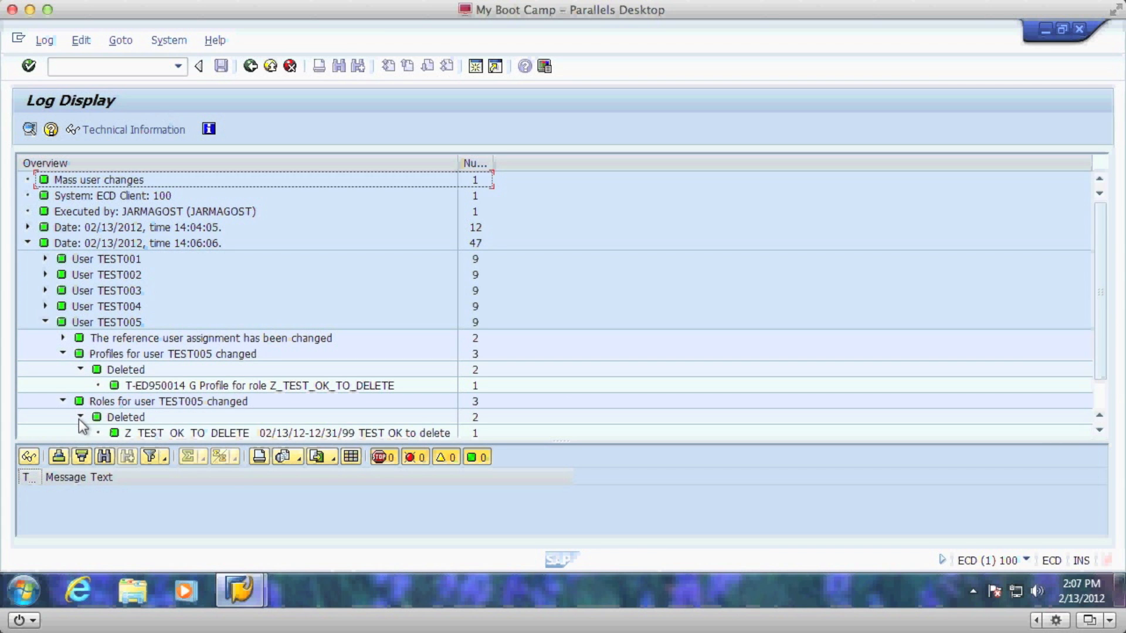